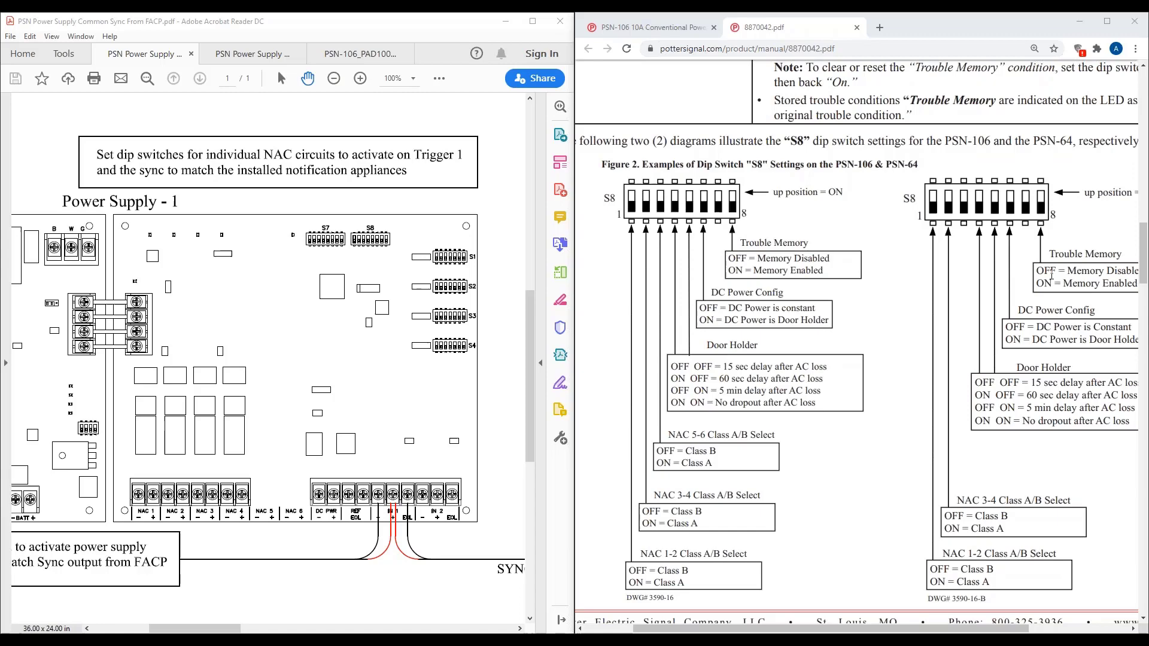
# Scroll past Figure 2 to Figure 3's individual NAC dip switch chart and mark a setting line
pyautogui.scroll(-3)
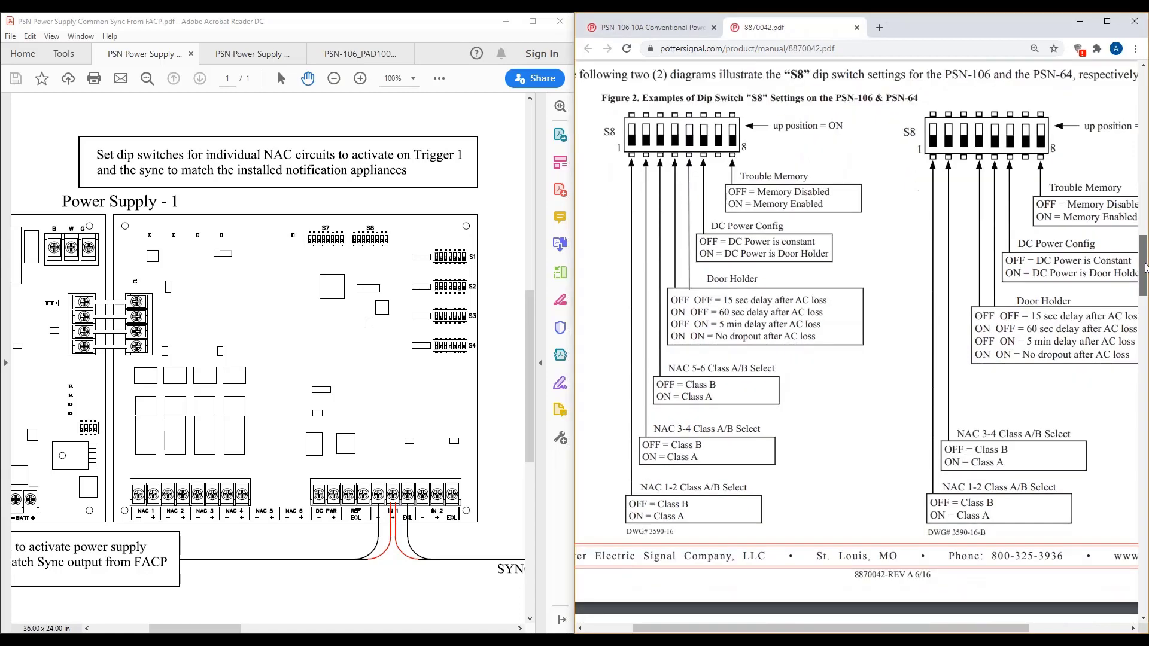
pyautogui.scroll(-3)
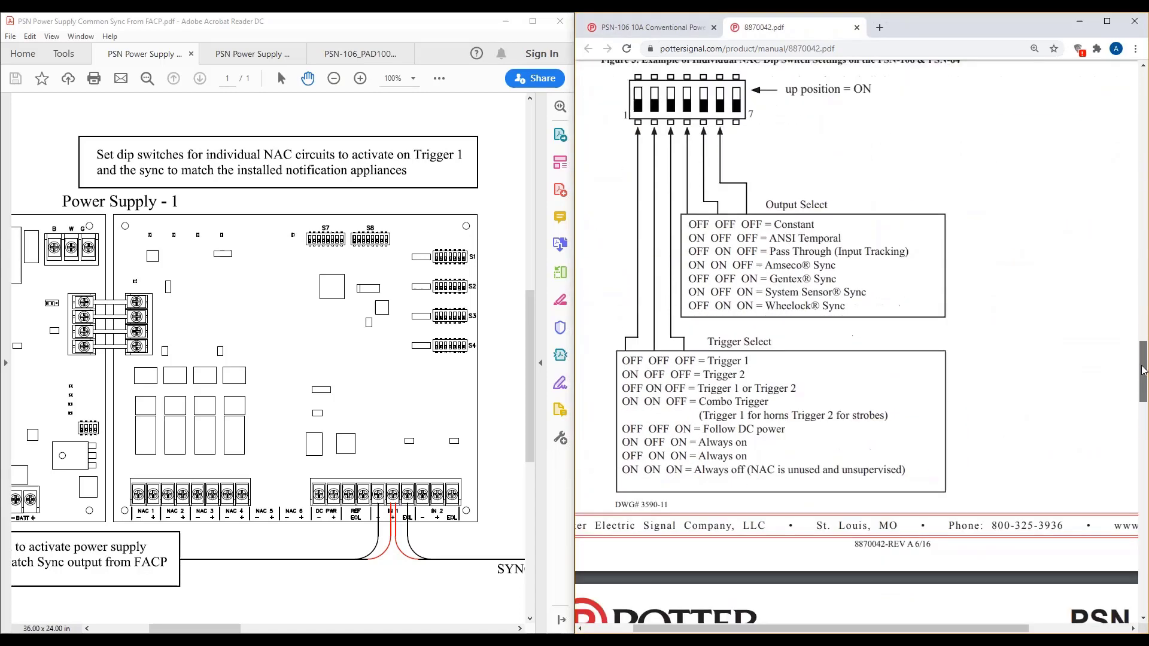
pyautogui.moveTo(622, 360); pyautogui.dragTo(745, 375)
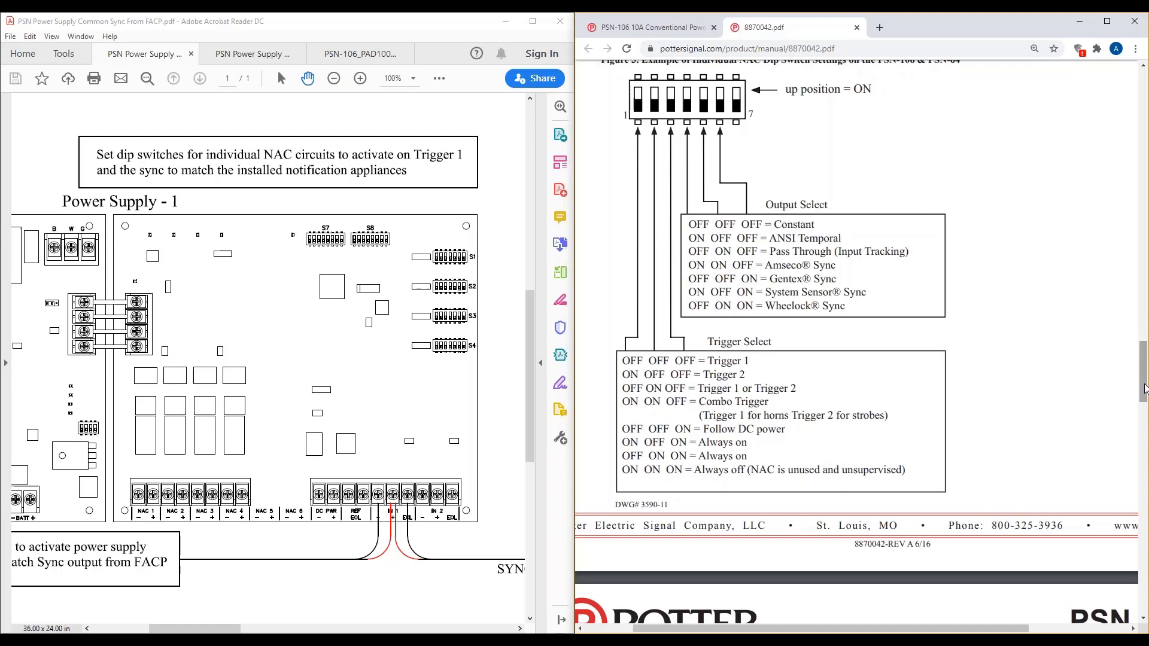
pyautogui.moveTo(559, 272)
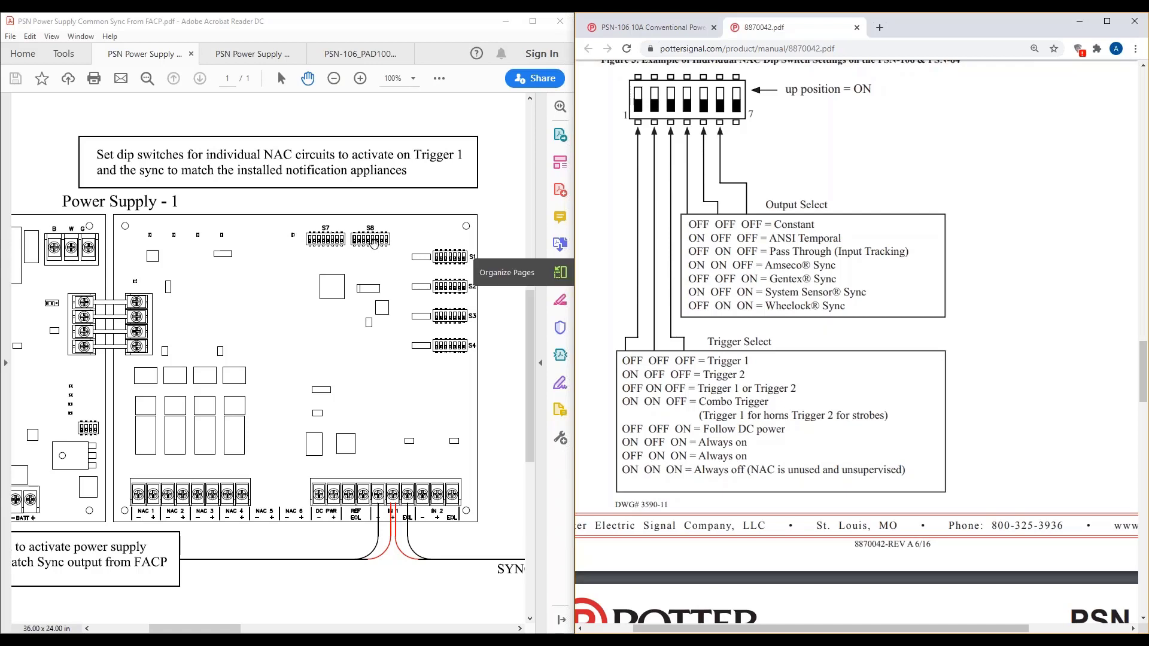
pyautogui.moveTo(359, 246)
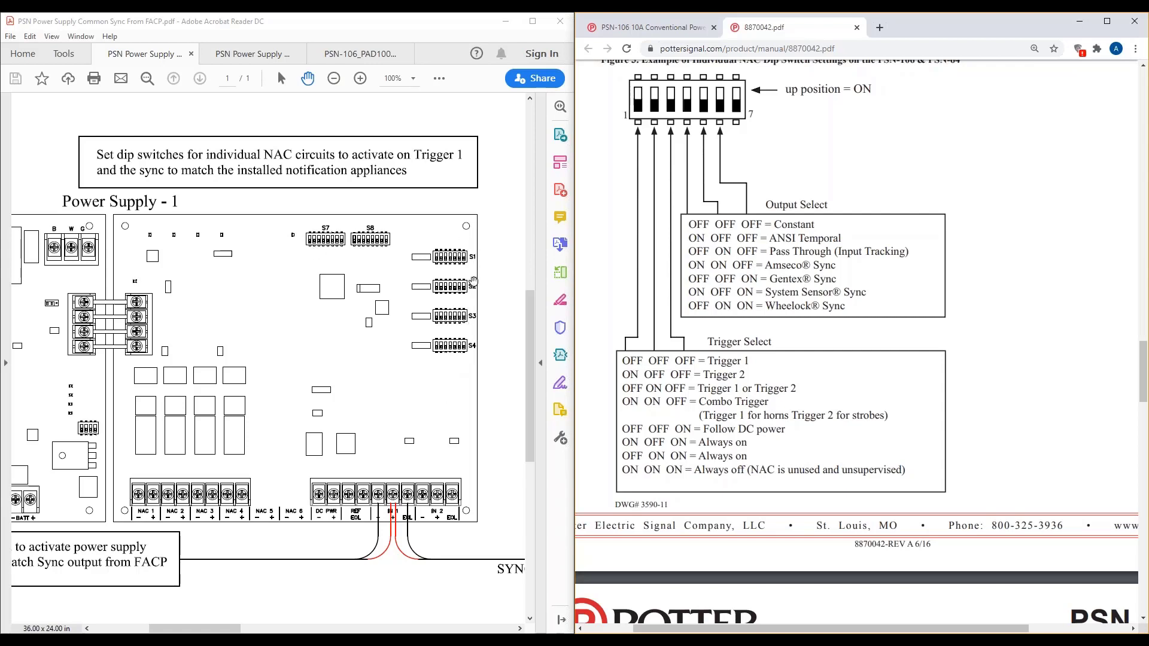
# Move from the S8 examples to Table 3's NAC trigger descriptions and the start of Figure 3
pyautogui.scroll(-3)
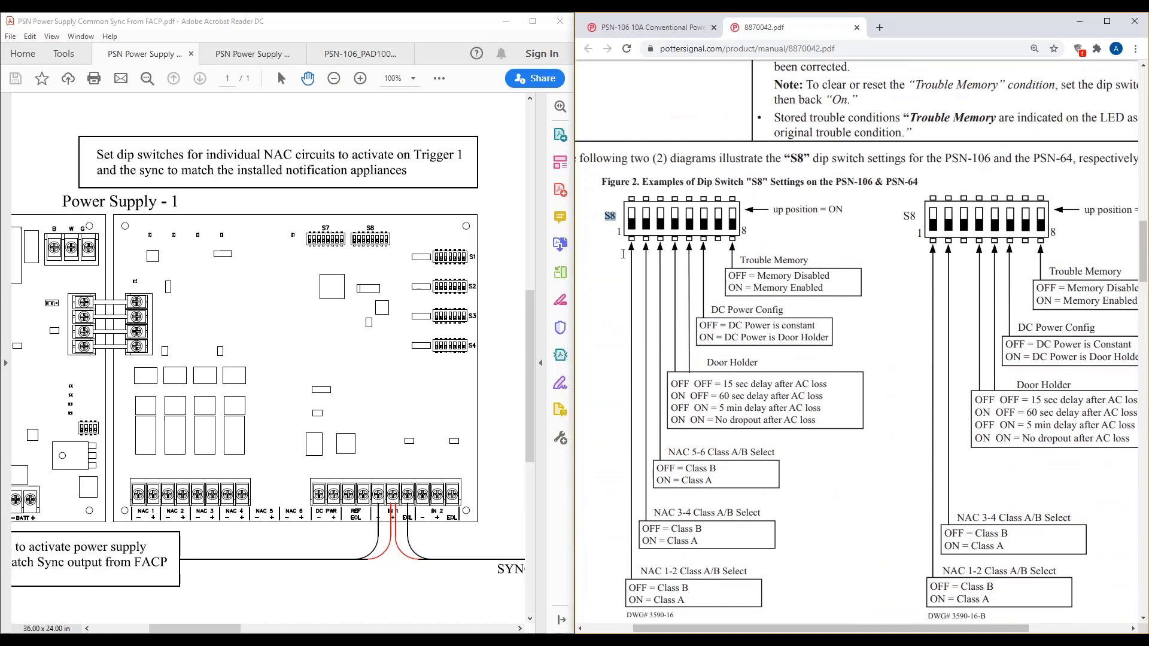
pyautogui.moveTo(704, 309); pyautogui.dragTo(805, 337)
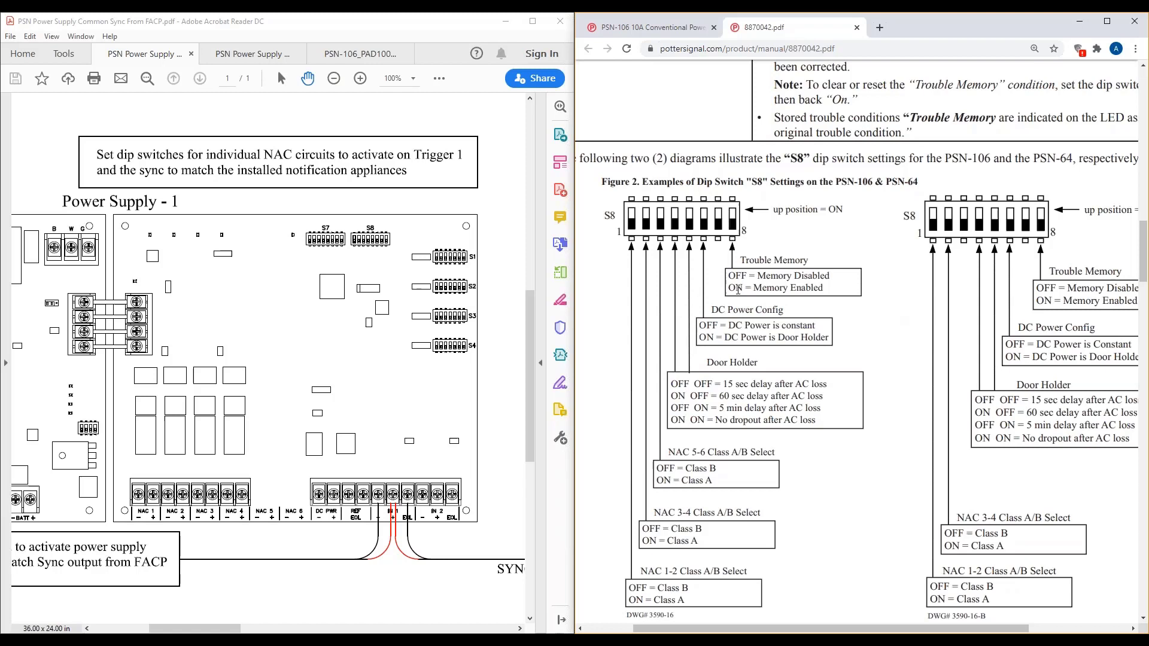
pyautogui.doubleClick(772, 260)
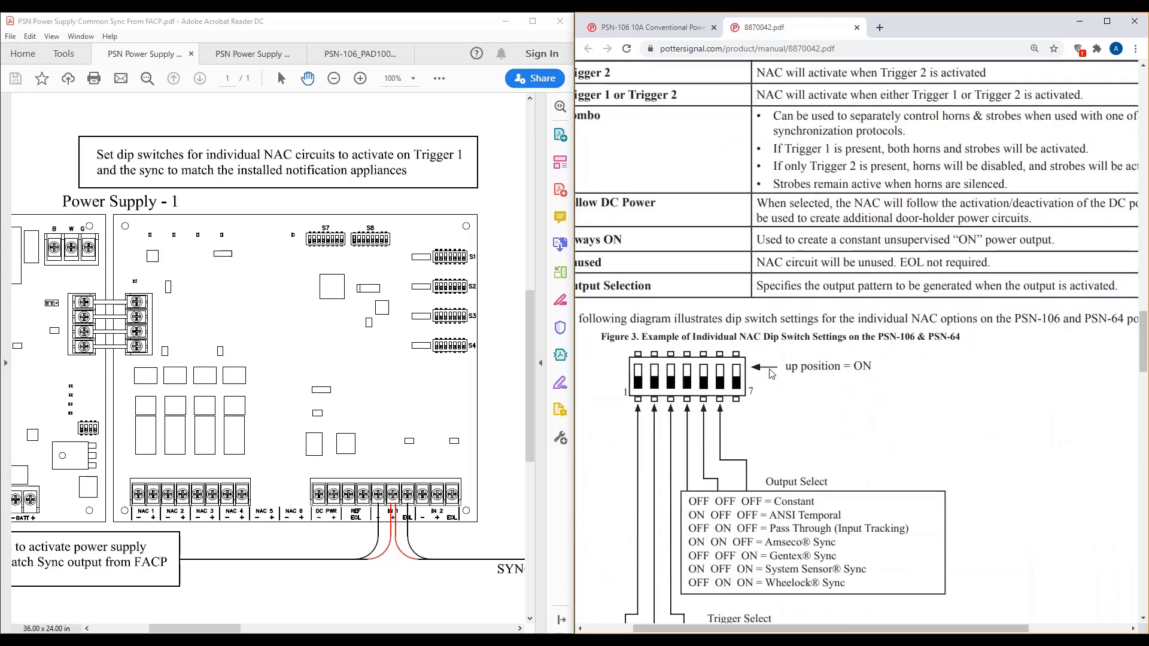
# Reach Figure 1's S7 input trigger chart and mark the OFF OFF OFF = Normal line
pyautogui.scroll(-3)
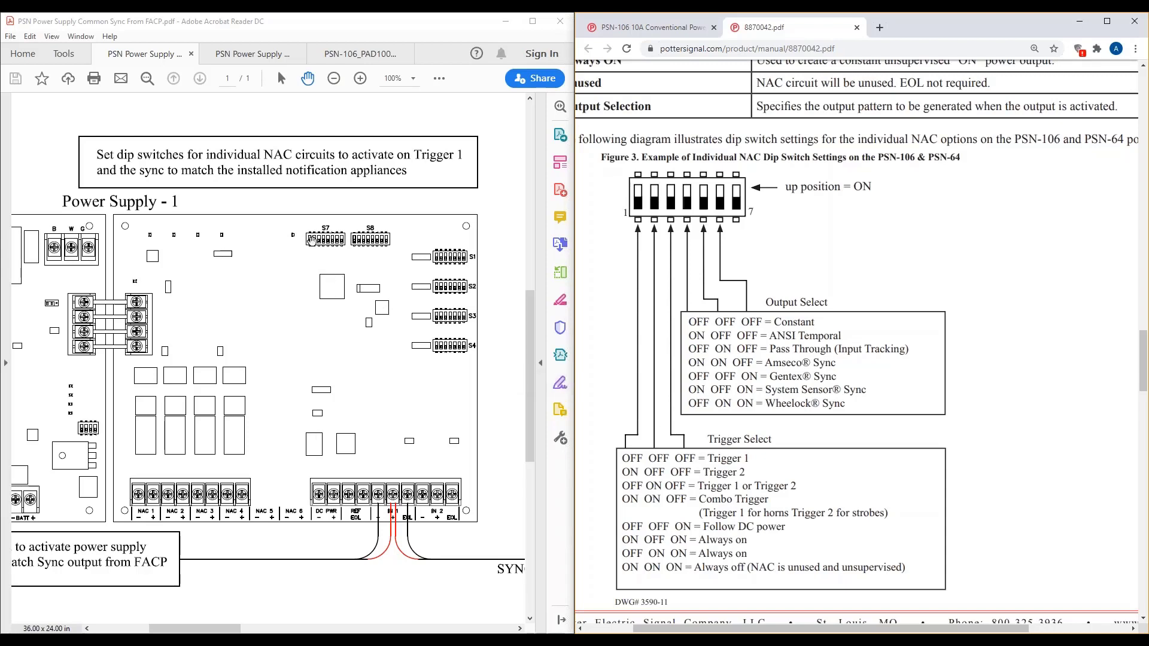
pyautogui.moveTo(400, 308)
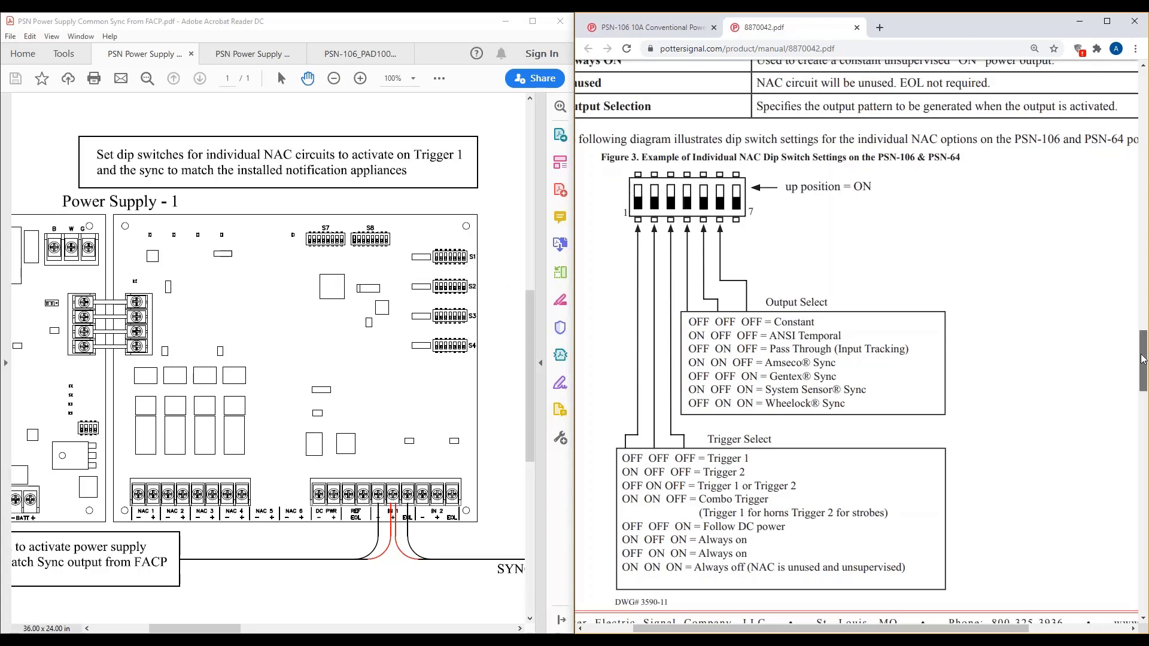
pyautogui.scroll(-3)
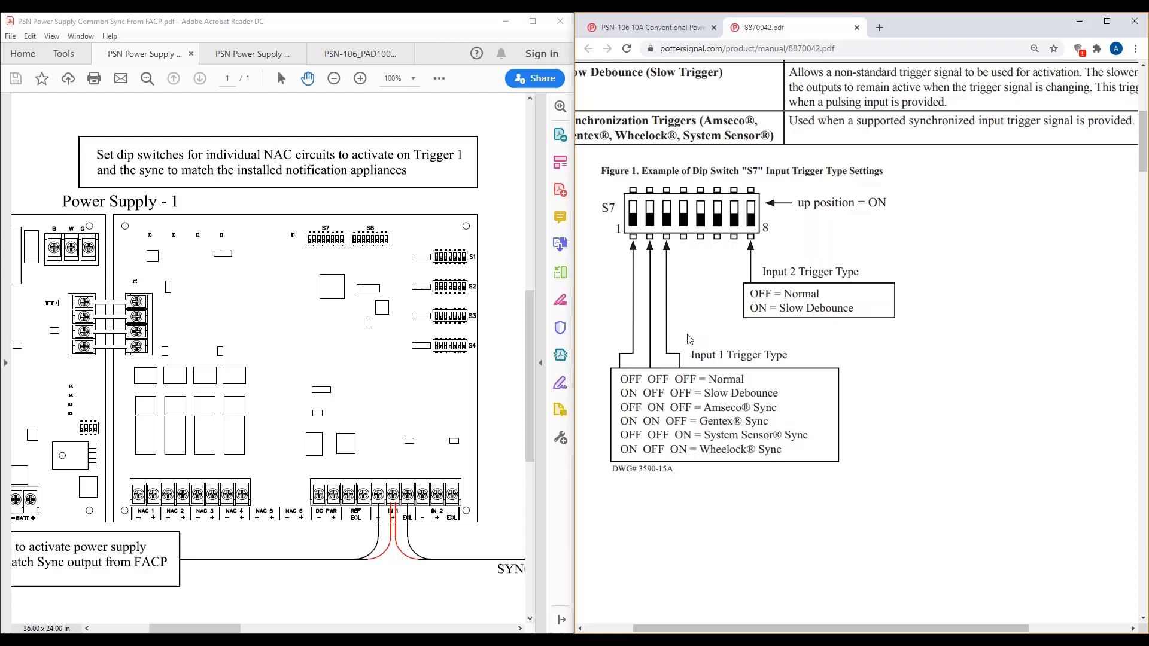
pyautogui.moveTo(870, 349)
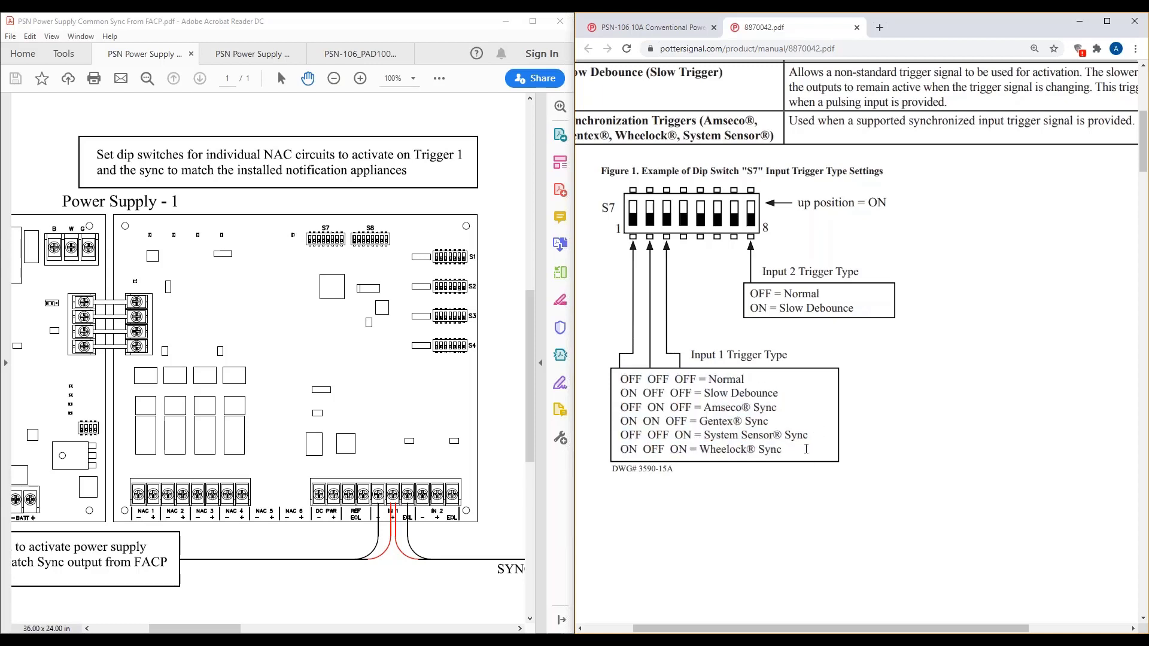
pyautogui.moveTo(703, 420); pyautogui.dragTo(801, 435)
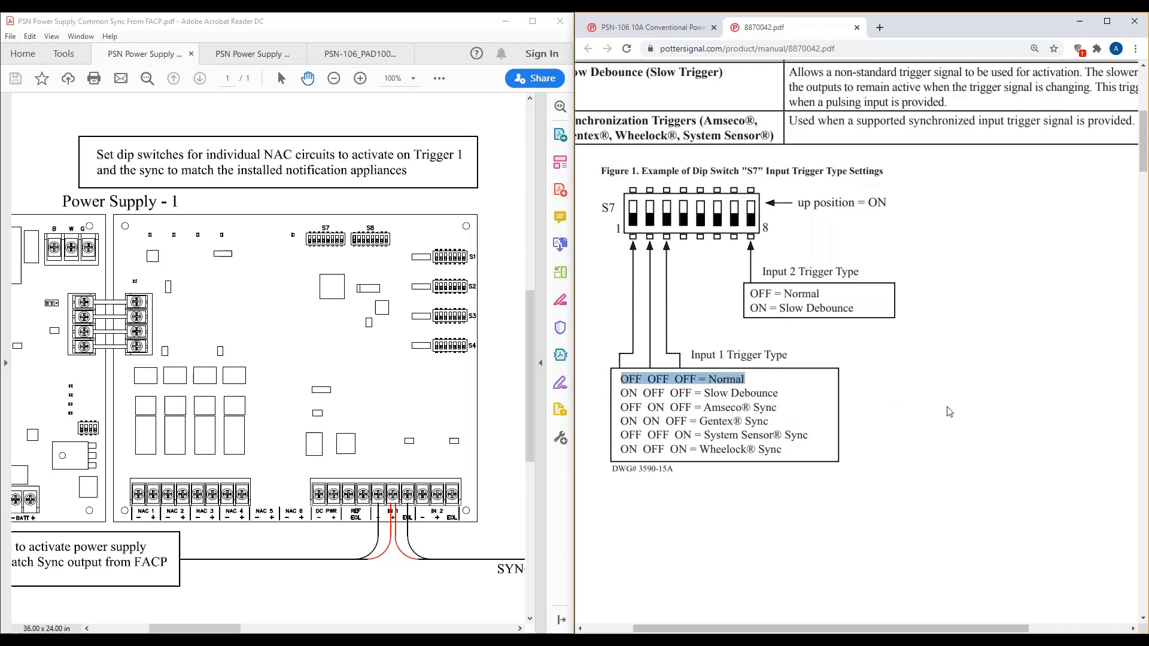
# Mark Figure 3's Pass Through (Input Tracking) output option, then return to the Acrobat FACP sync drawing
pyautogui.scroll(-3)
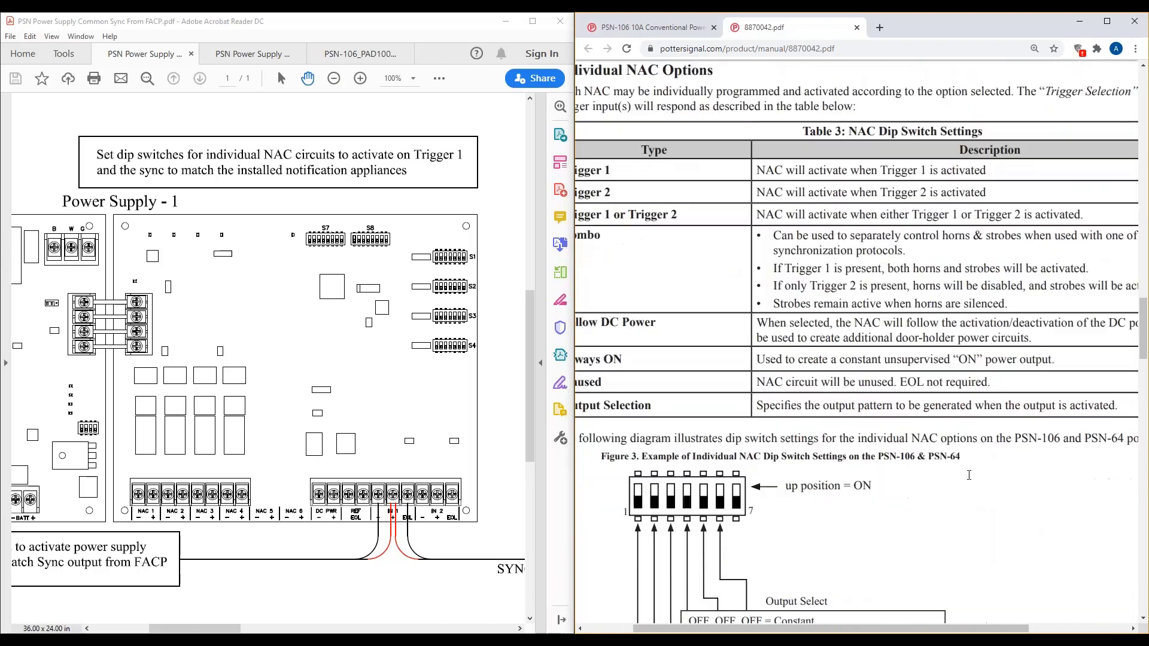
pyautogui.scroll(-3)
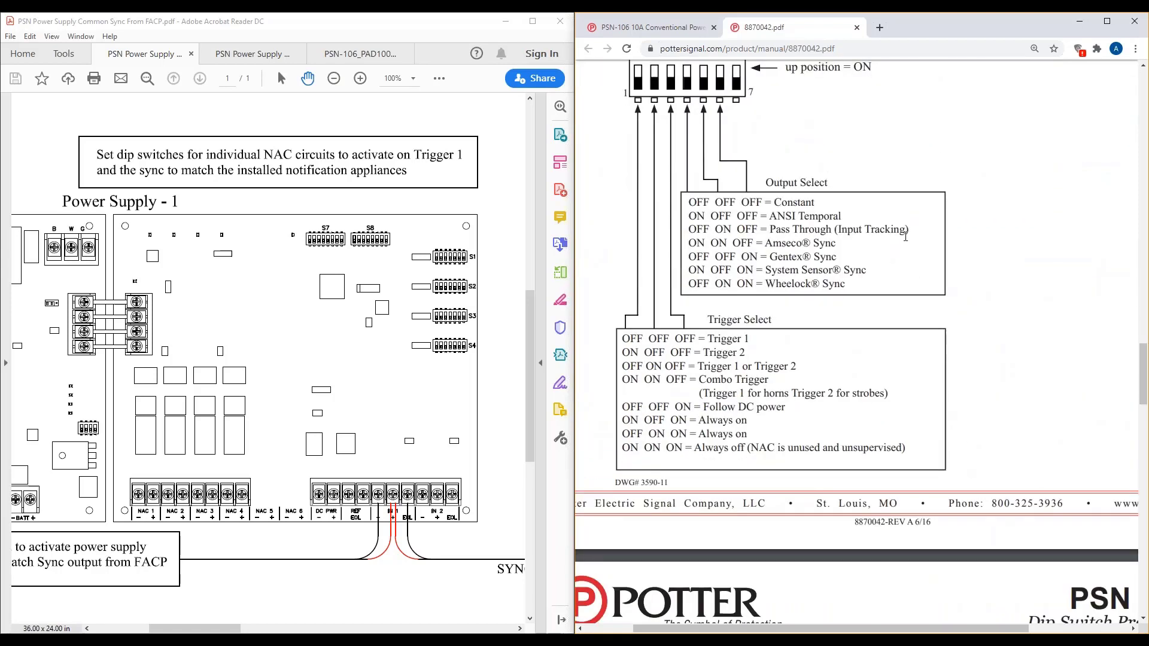
pyautogui.moveTo(772, 230); pyautogui.dragTo(907, 230)
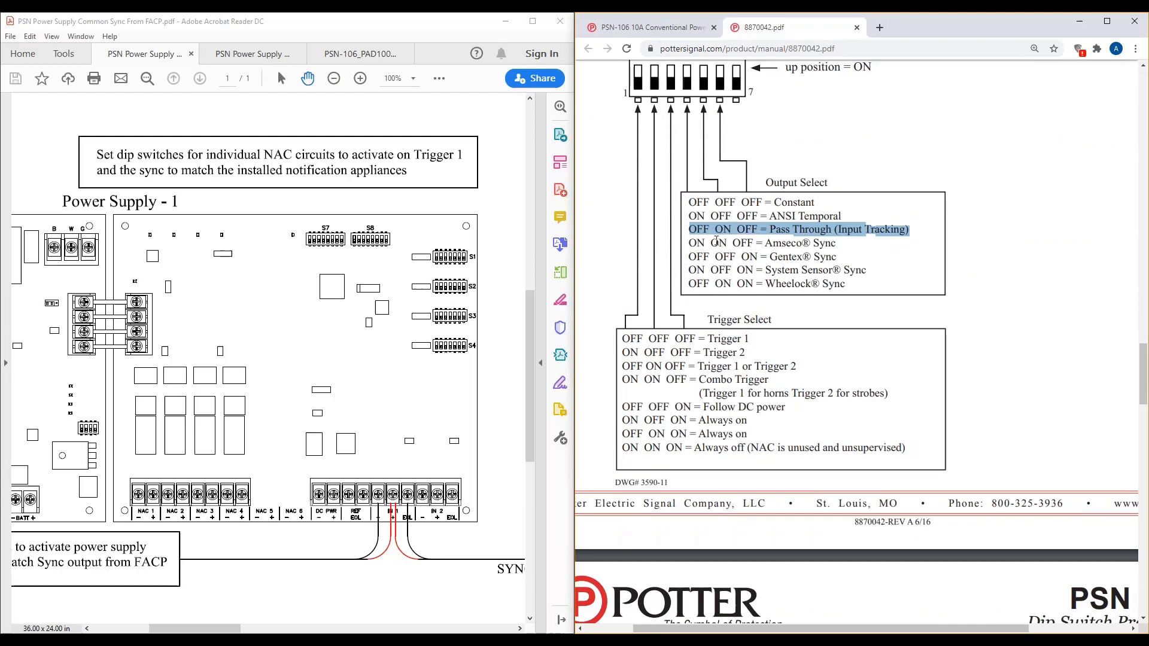
pyautogui.moveTo(949, 239)
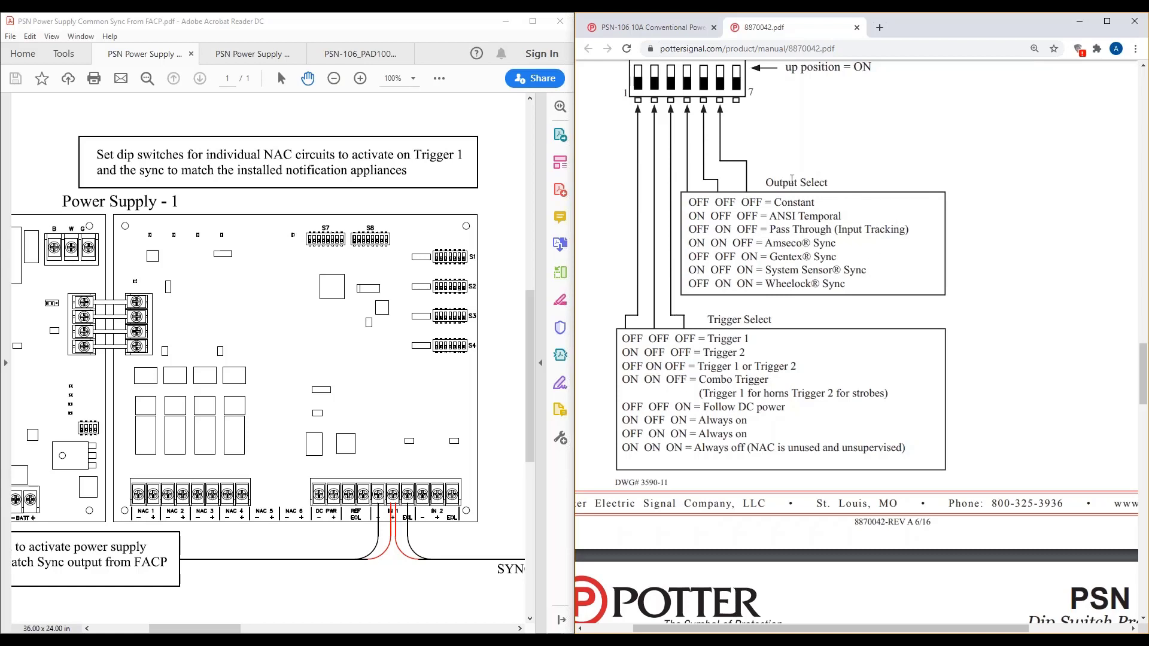
pyautogui.moveTo(706, 154)
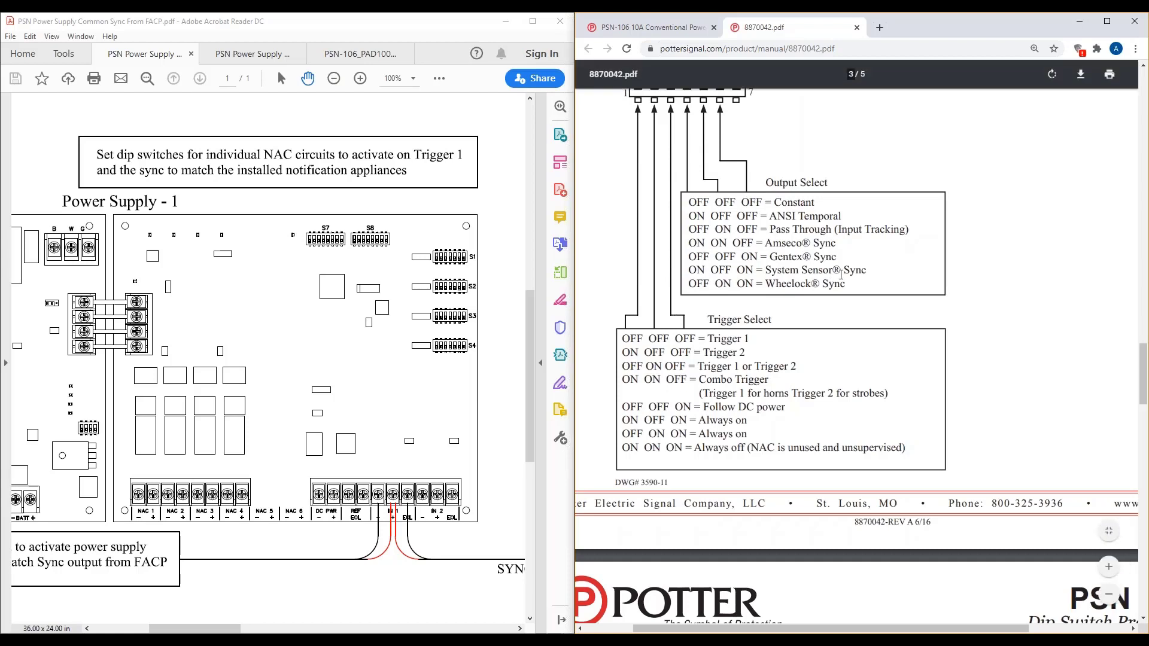
pyautogui.moveTo(760, 243); pyautogui.dragTo(843, 283)
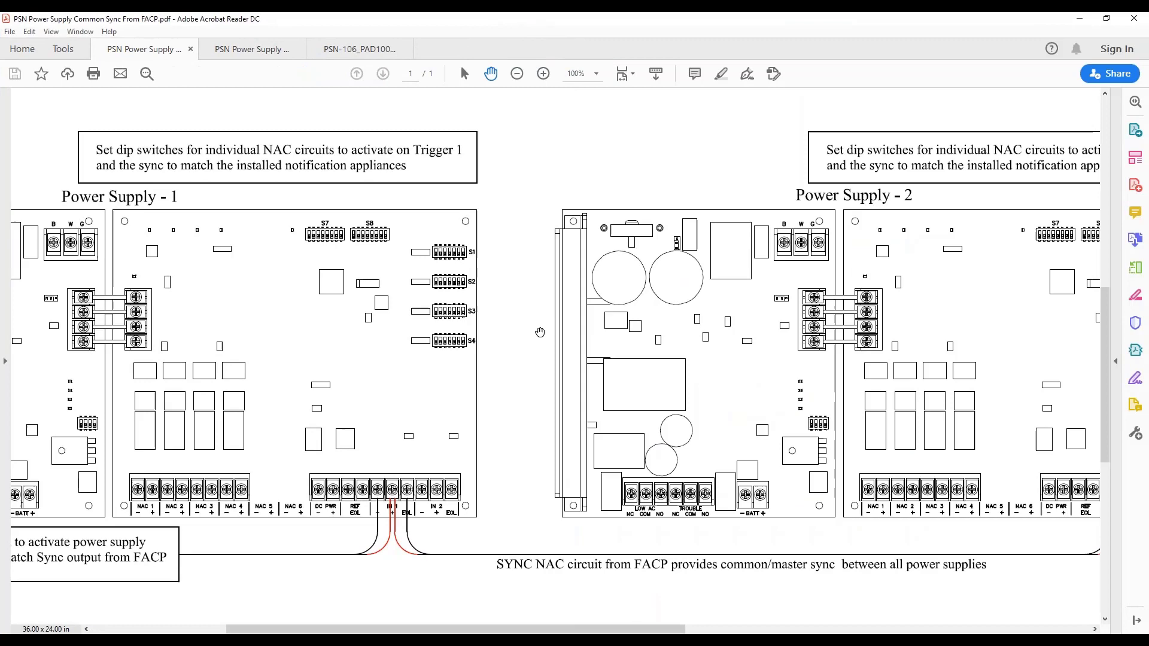
pyautogui.click(517, 73)
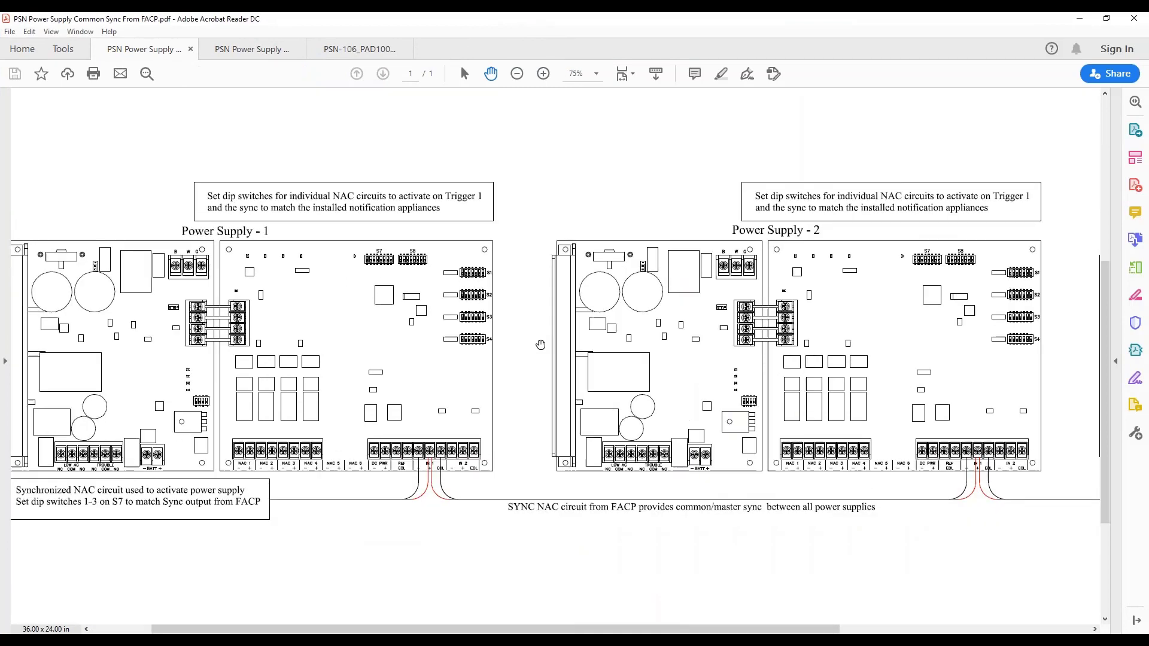
pyautogui.click(516, 73)
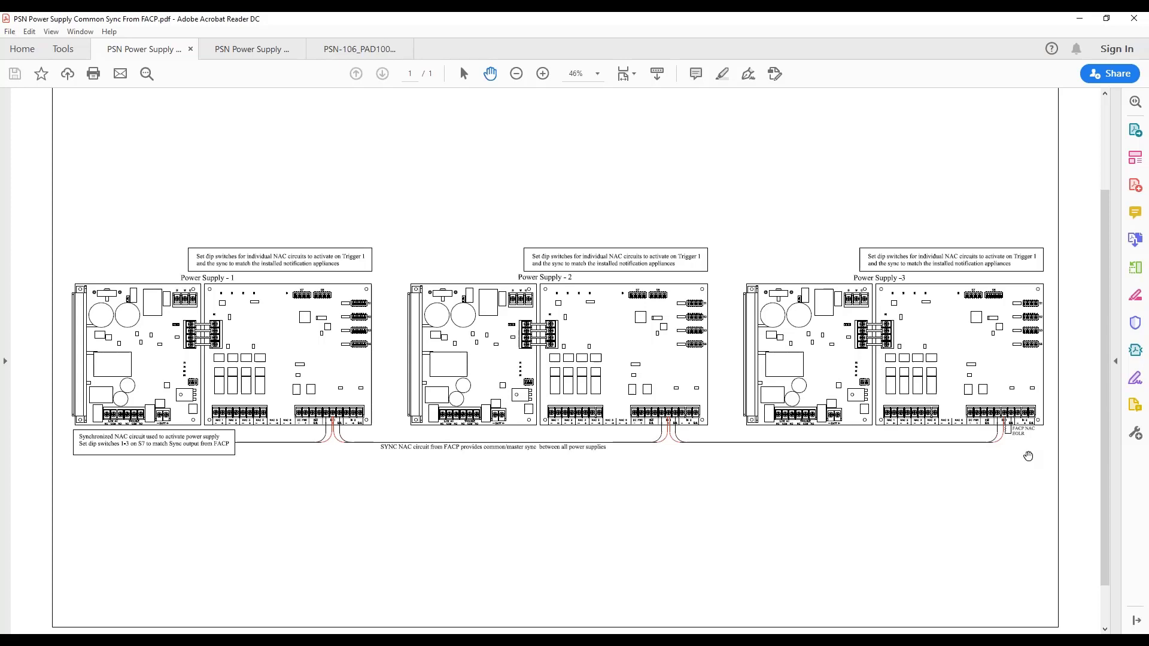
pyautogui.moveTo(681, 467)
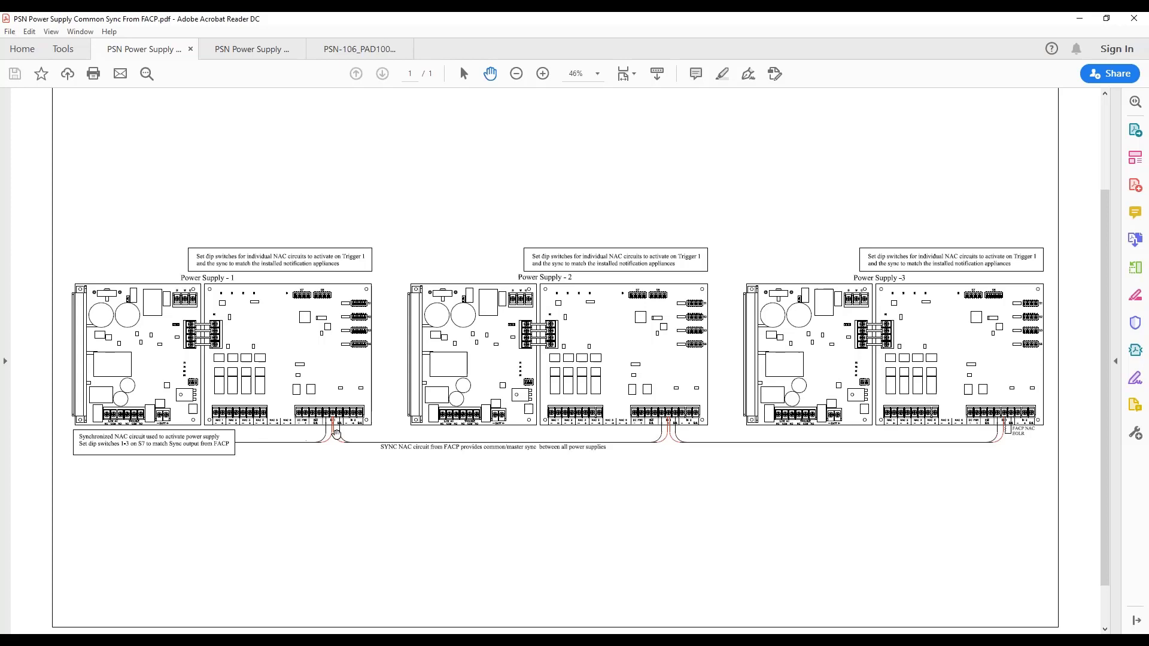
pyautogui.moveTo(327, 465)
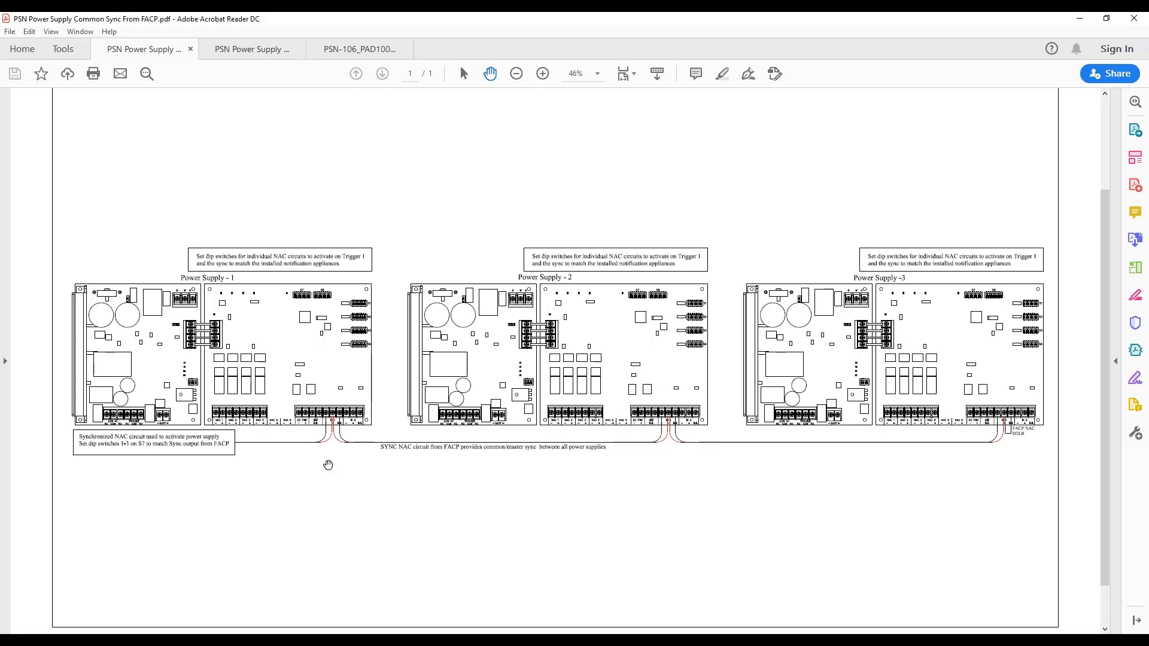
pyautogui.moveTo(119, 521)
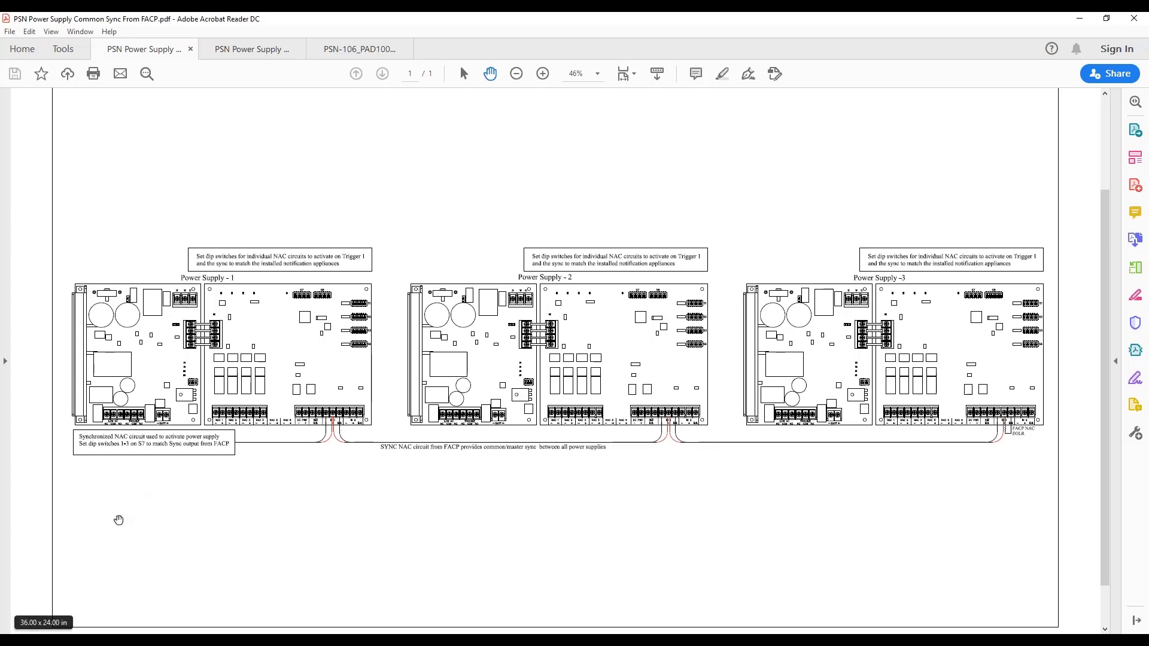
pyautogui.moveTo(192, 309)
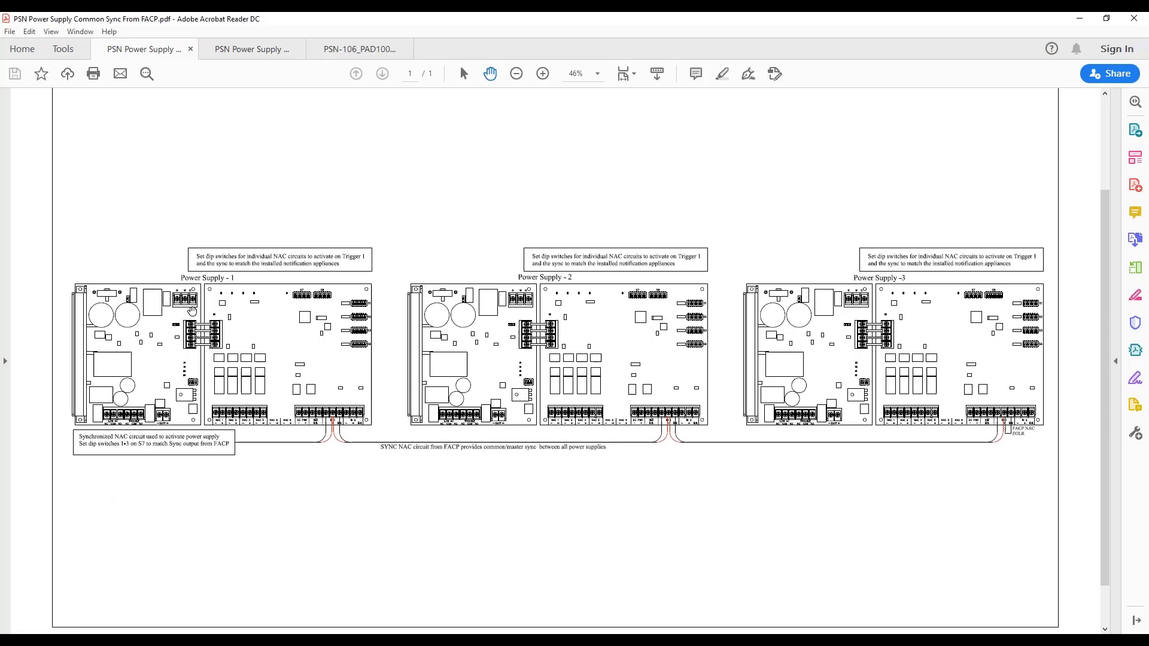
pyautogui.moveTo(344, 259)
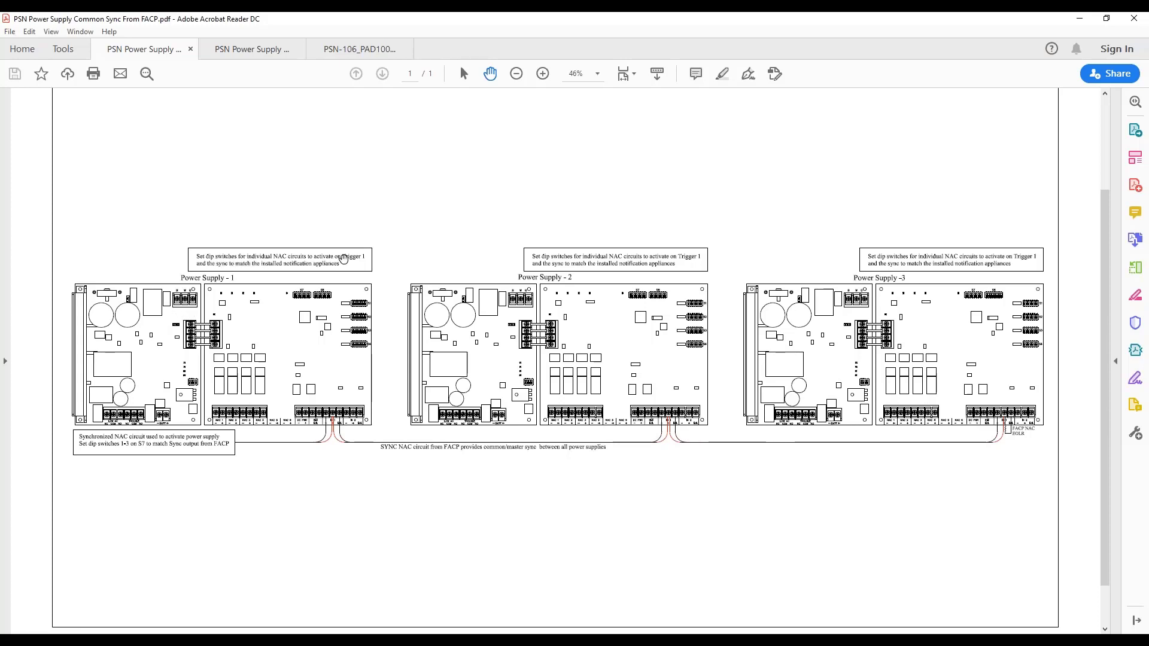
pyautogui.moveTo(735, 406)
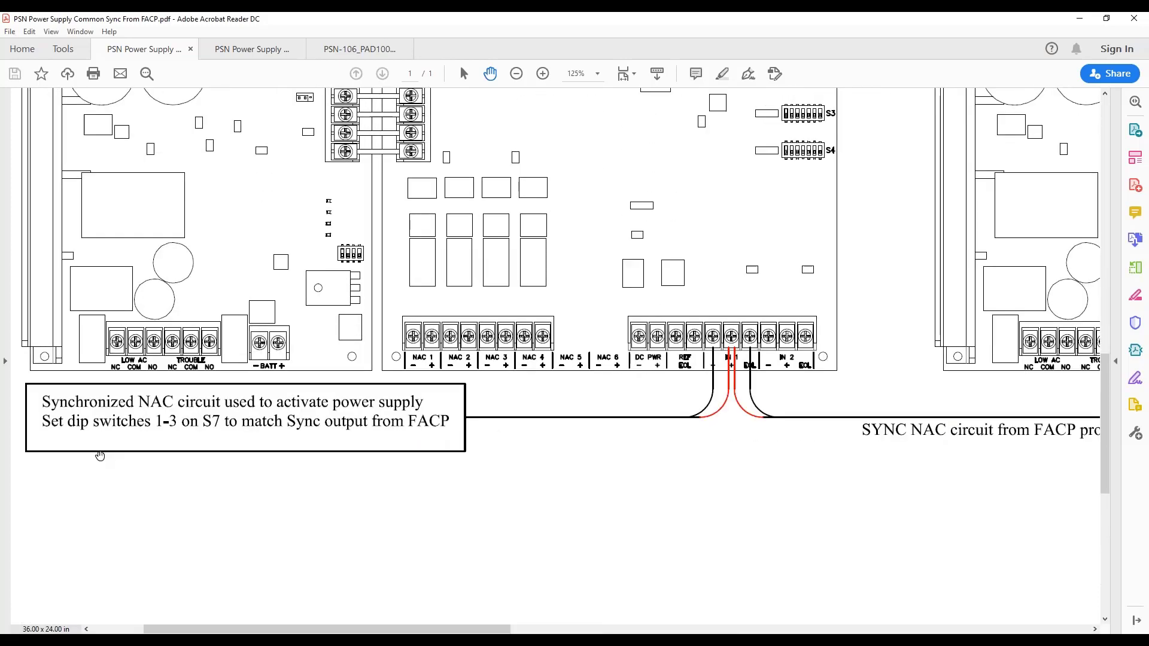
pyautogui.moveTo(112, 417)
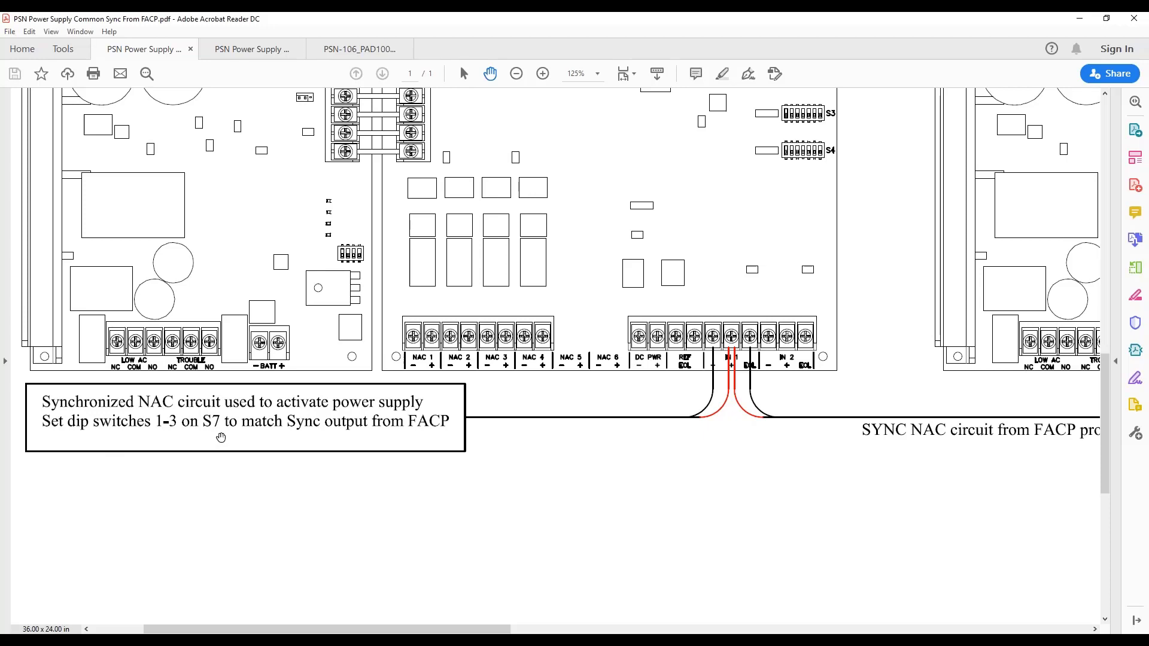
pyautogui.moveTo(214, 443)
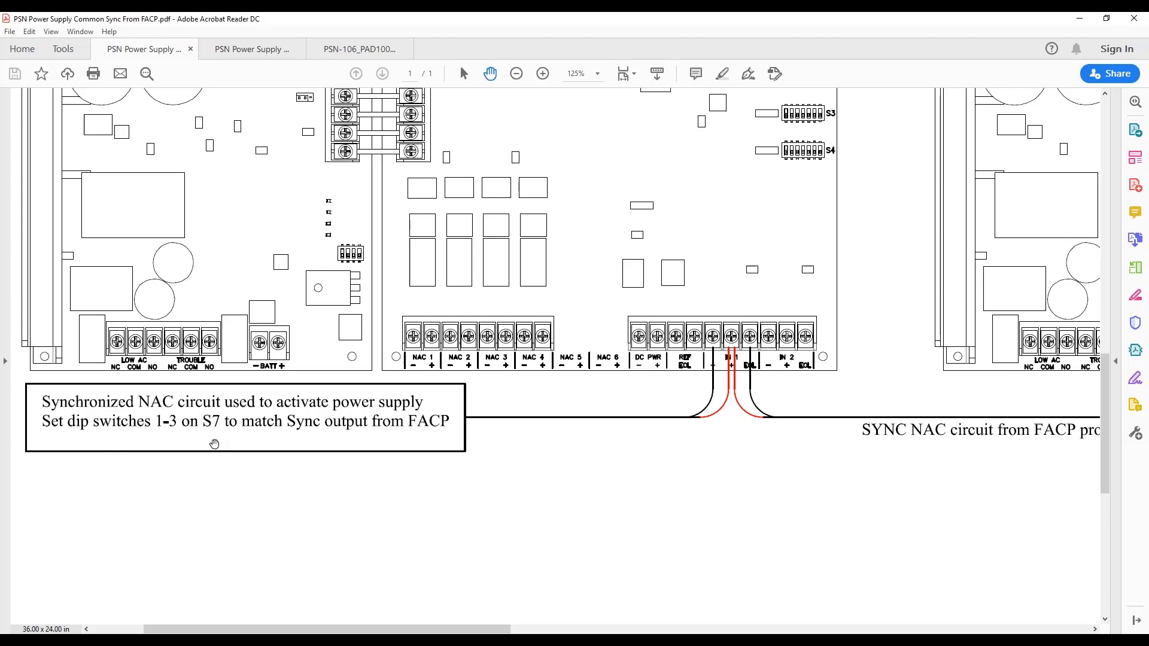
pyautogui.moveTo(381, 386)
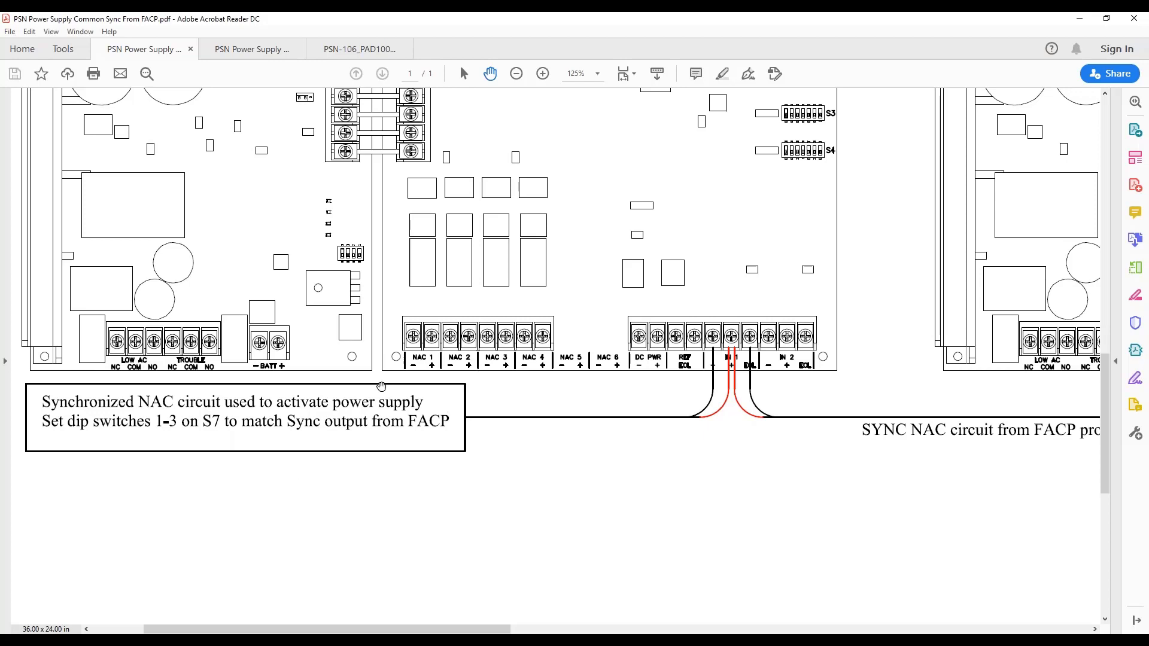
pyautogui.moveTo(304, 428)
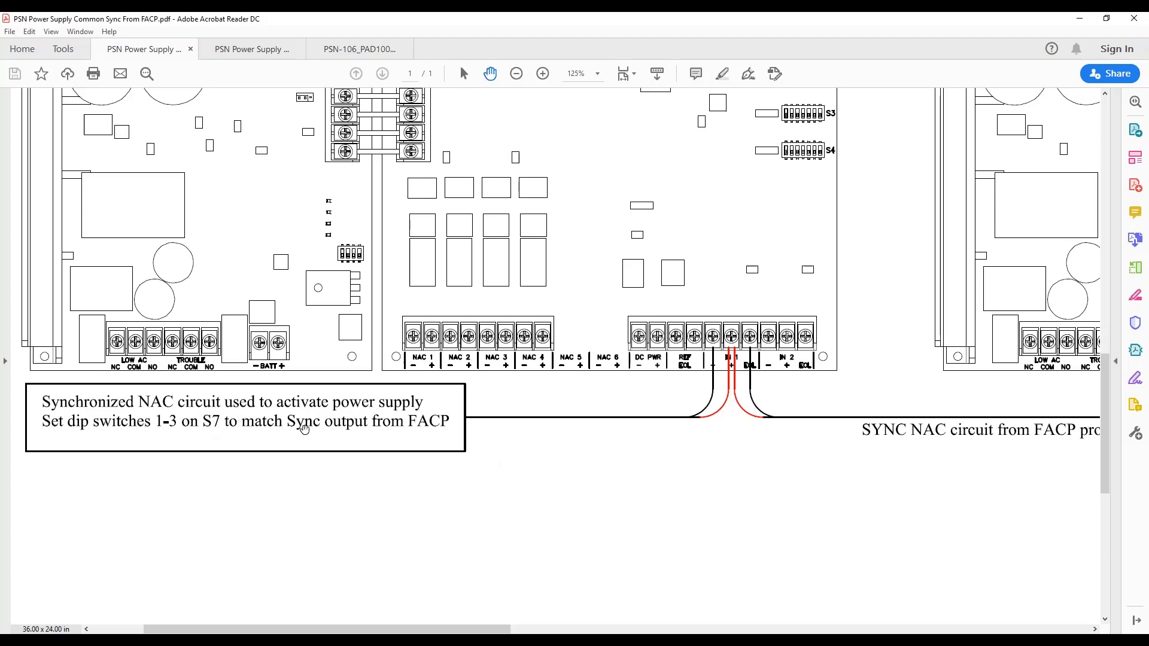
pyautogui.moveTo(352, 430)
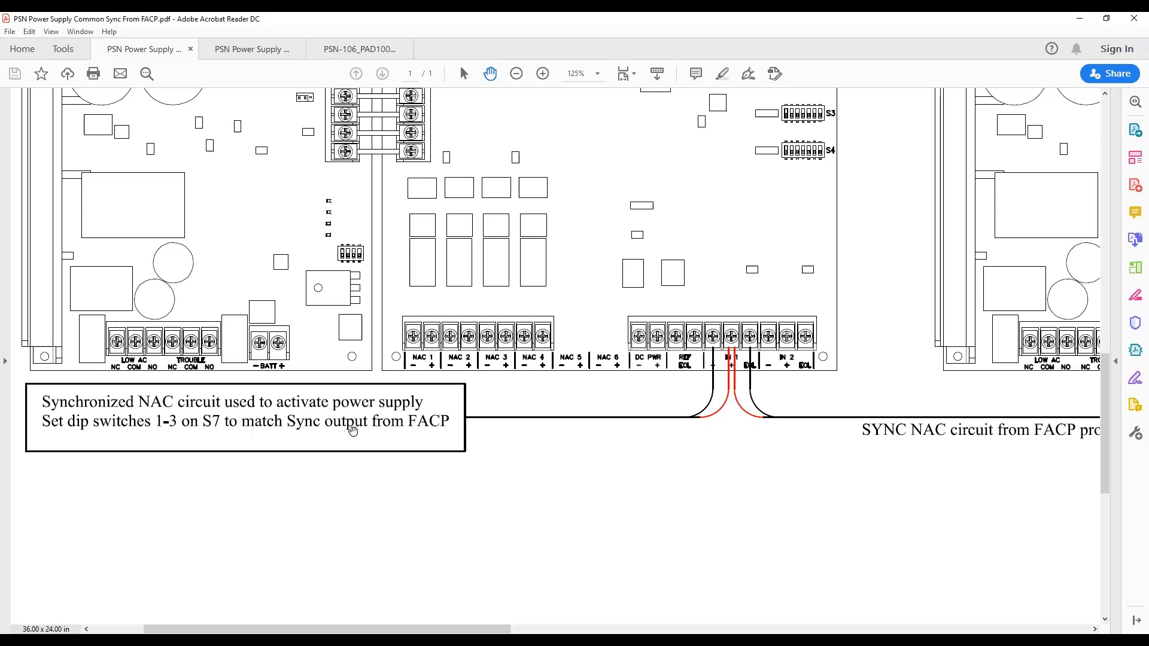
pyautogui.moveTo(440, 441)
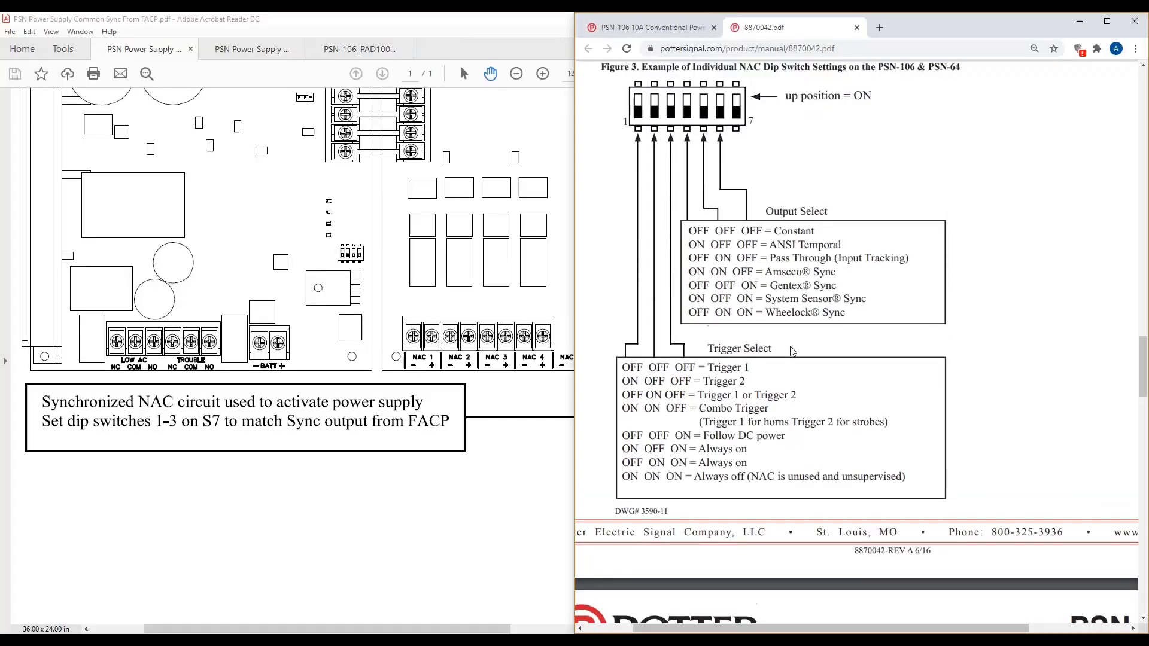
# Check the S7 System Sensor Sync row in Chrome, then bring the FACP sync drawing back to full view
pyautogui.scroll(-3)
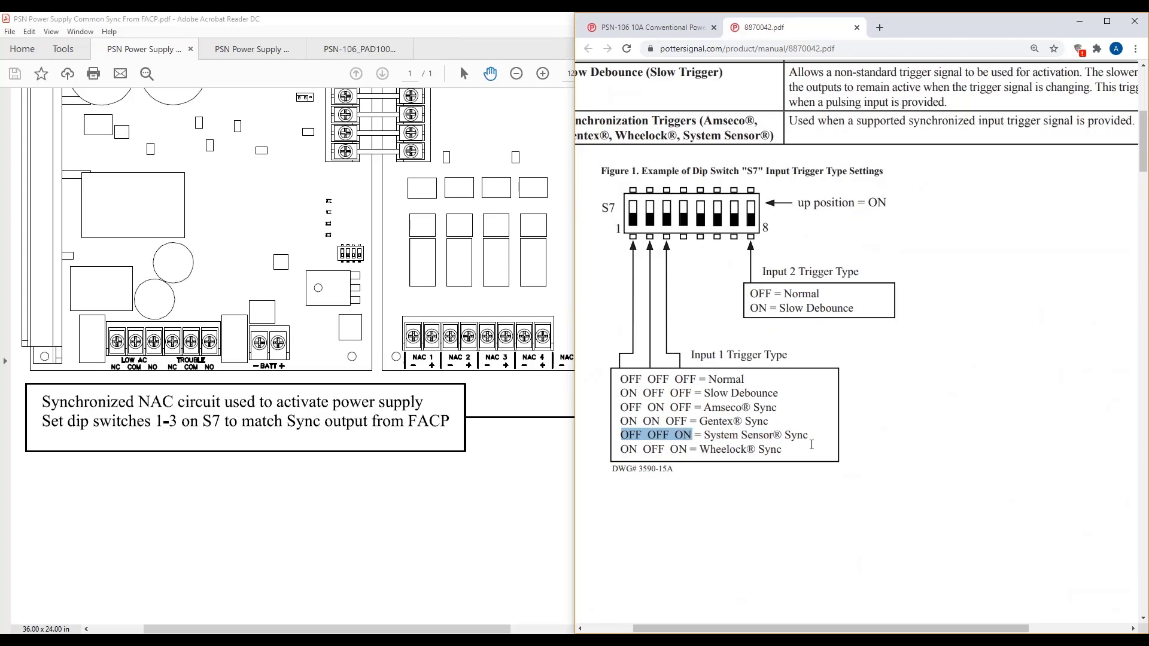
pyautogui.click(529, 500)
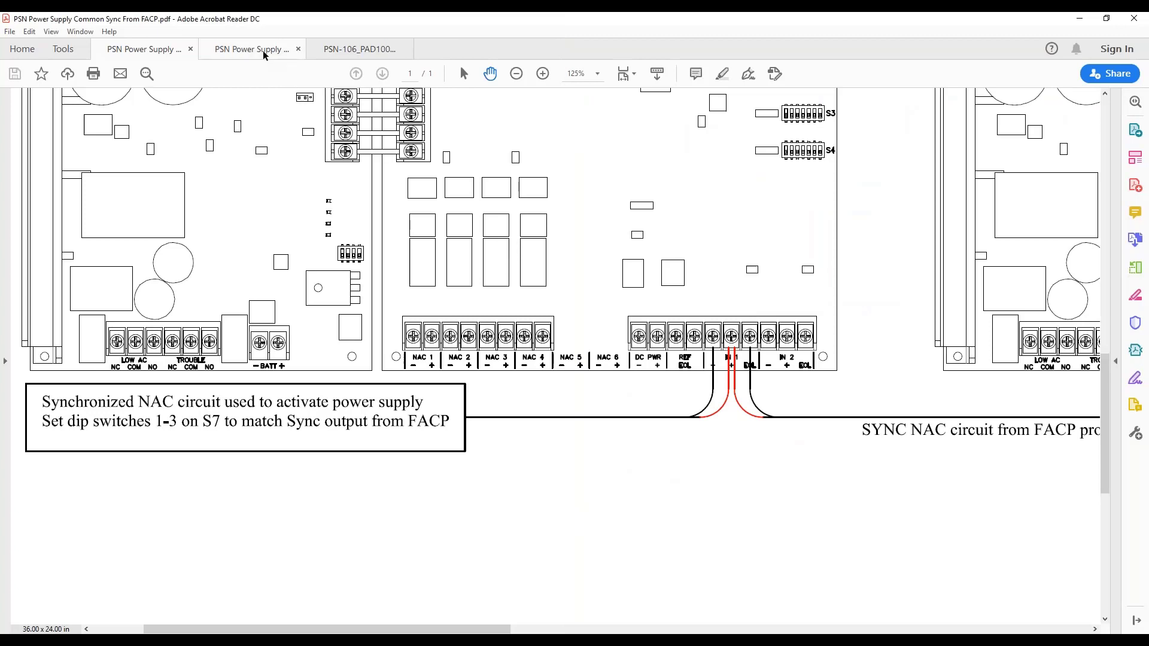
# View the NAC sync drawing at 66.7% across the supplies, then at 125% on Power Supply 1's sync NAC wiring
pyautogui.click(252, 49)
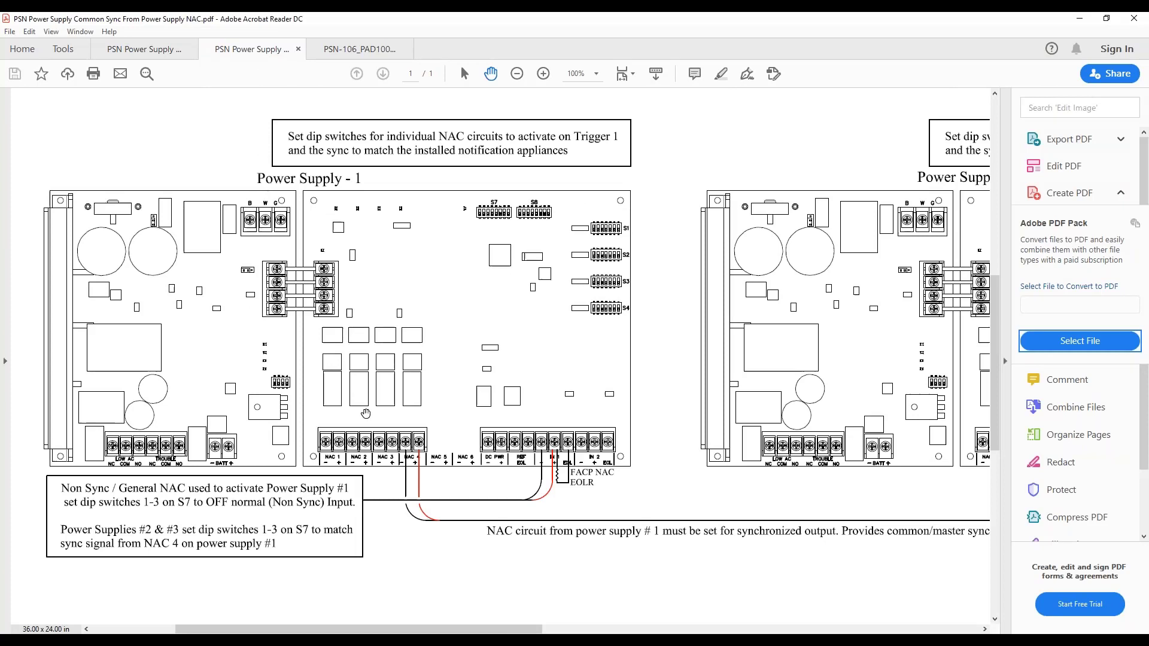
pyautogui.moveTo(496, 504)
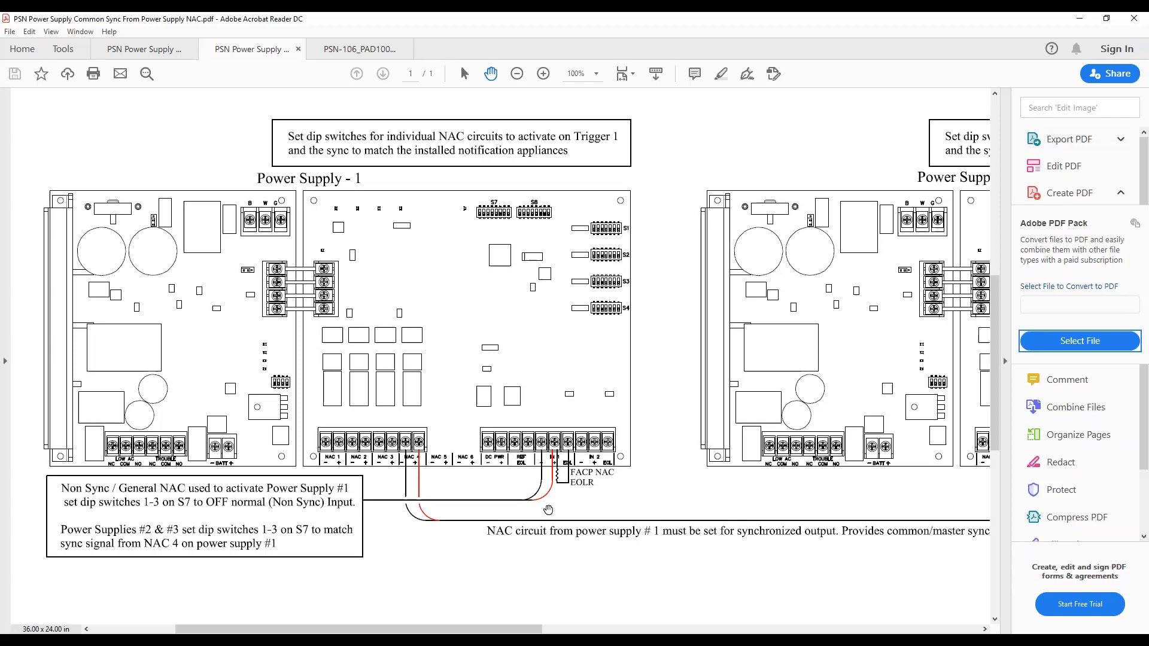
pyautogui.moveTo(550, 507)
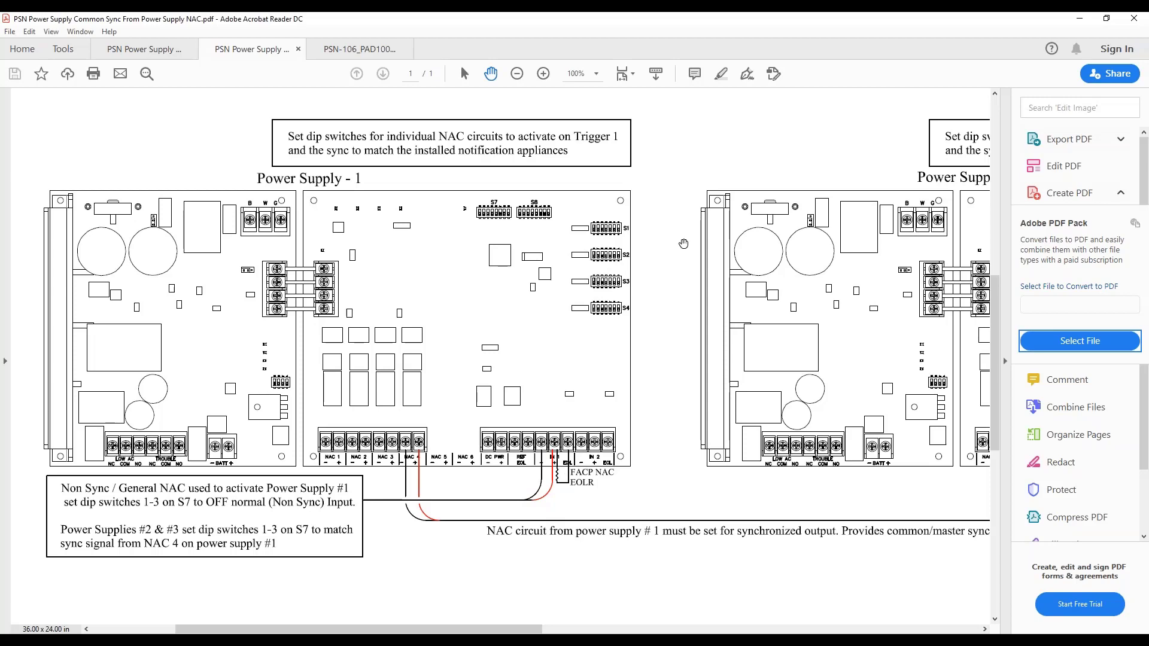
pyautogui.moveTo(560, 468)
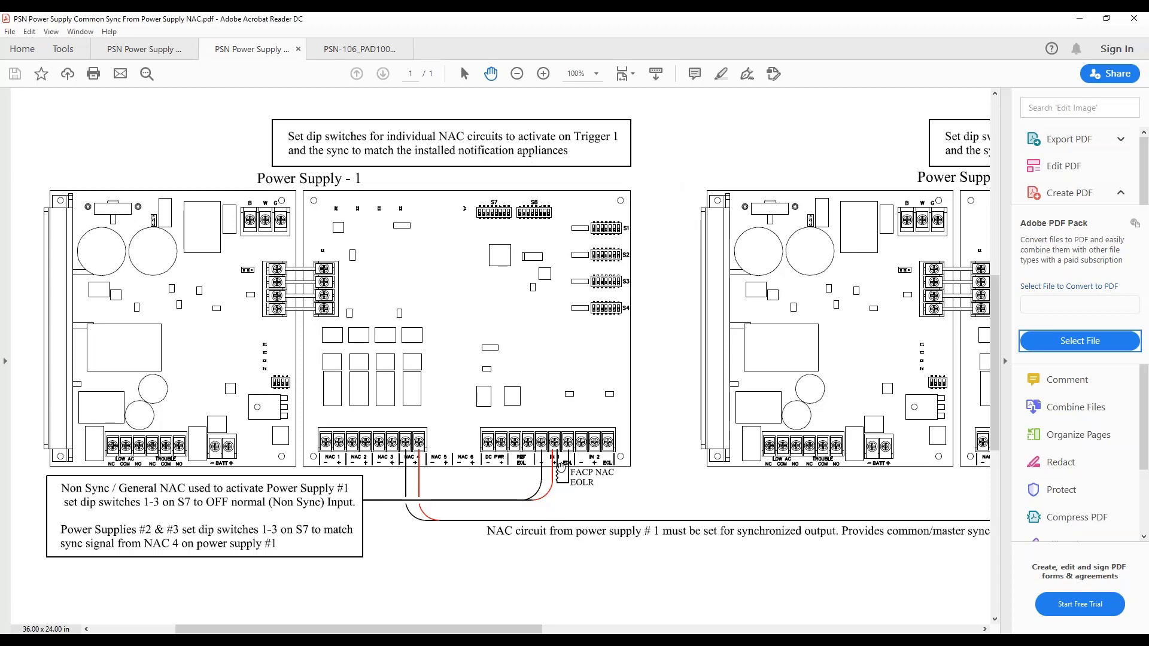
pyautogui.click(517, 73)
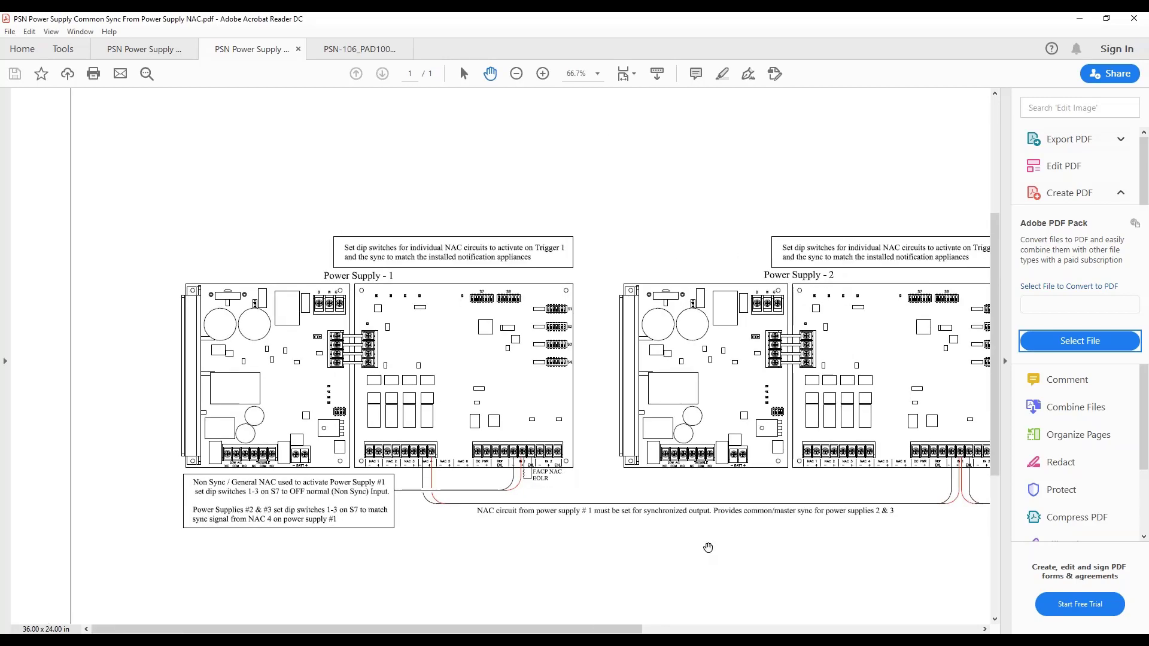
pyautogui.hscroll(3)
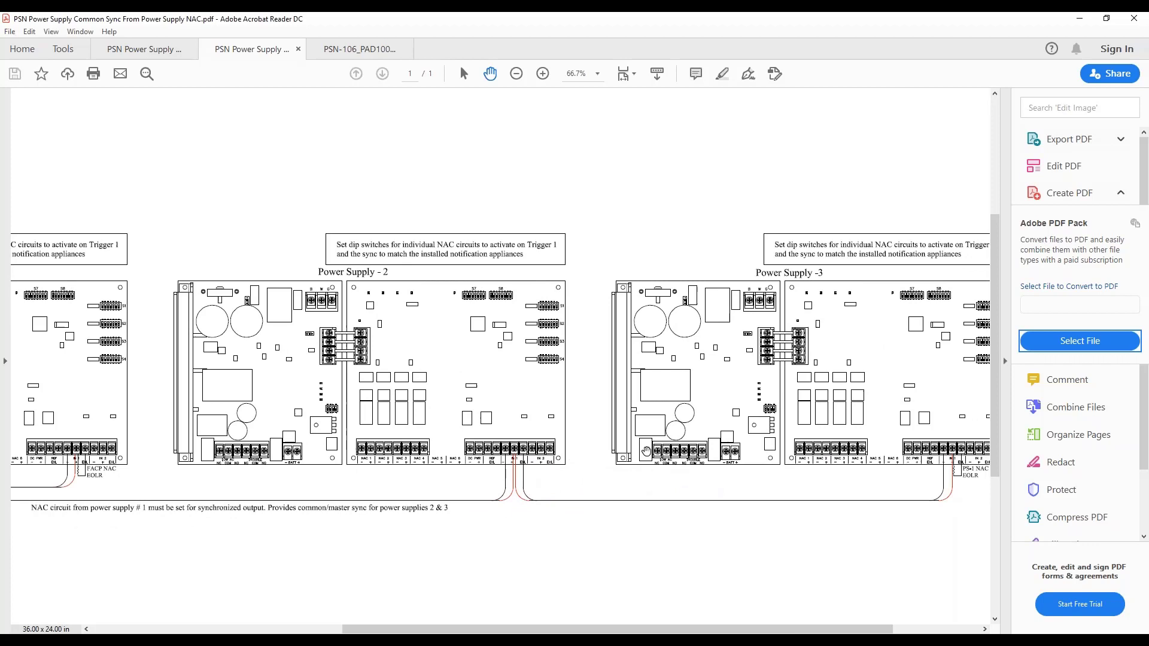
pyautogui.moveTo(508, 420)
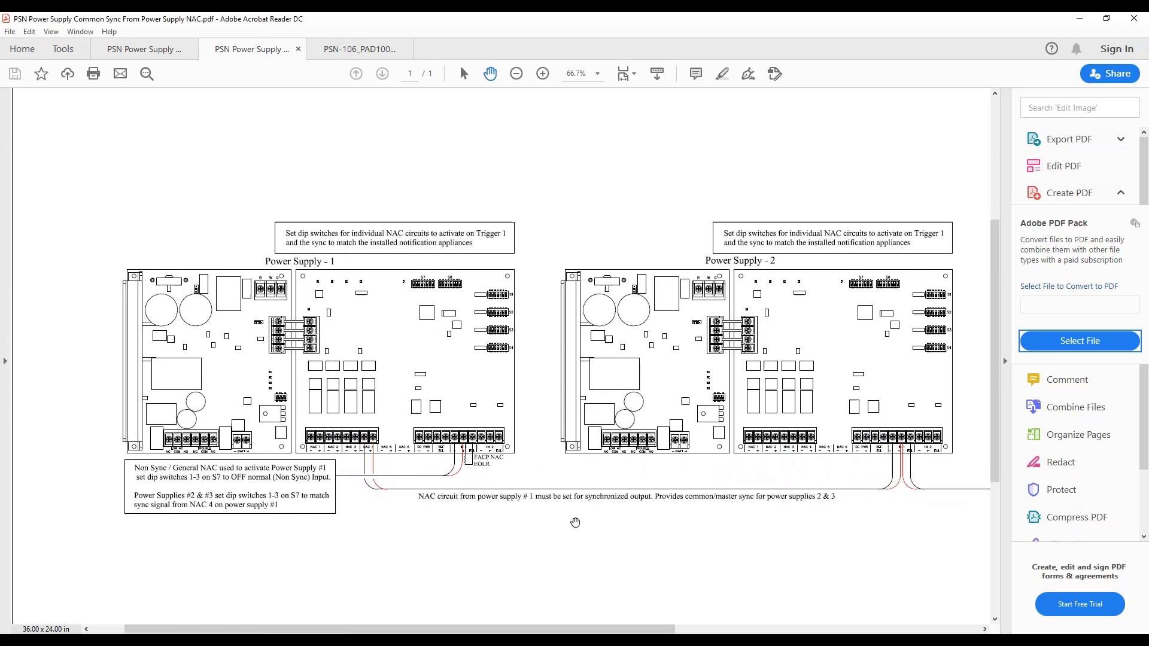
pyautogui.click(543, 73)
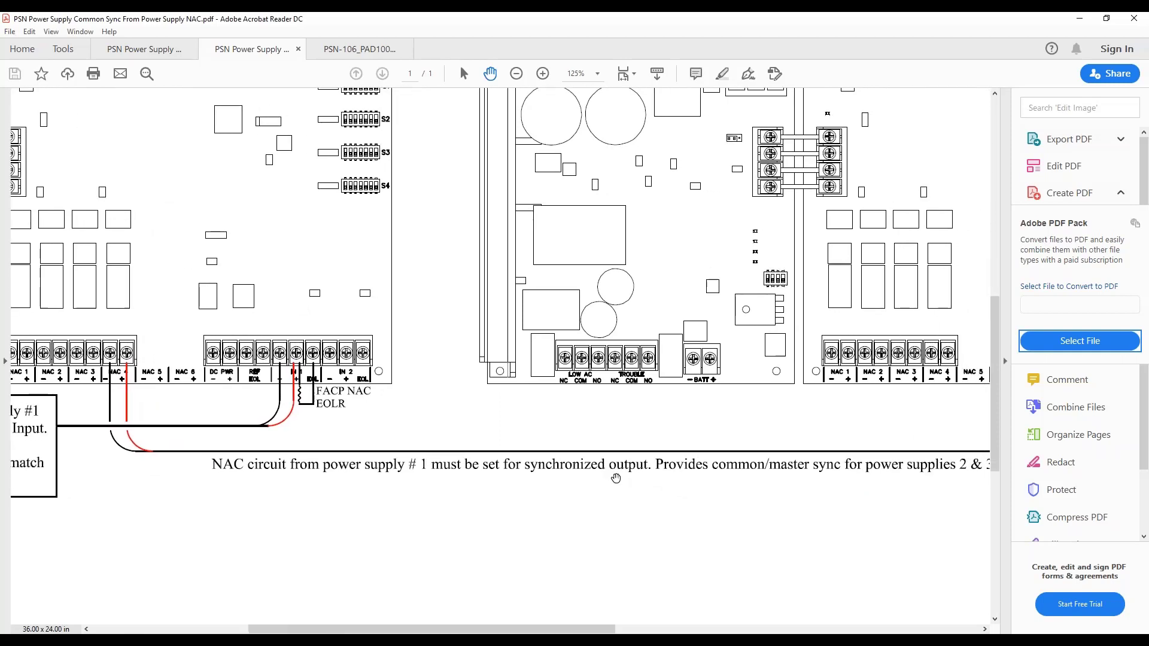
pyautogui.click(515, 73)
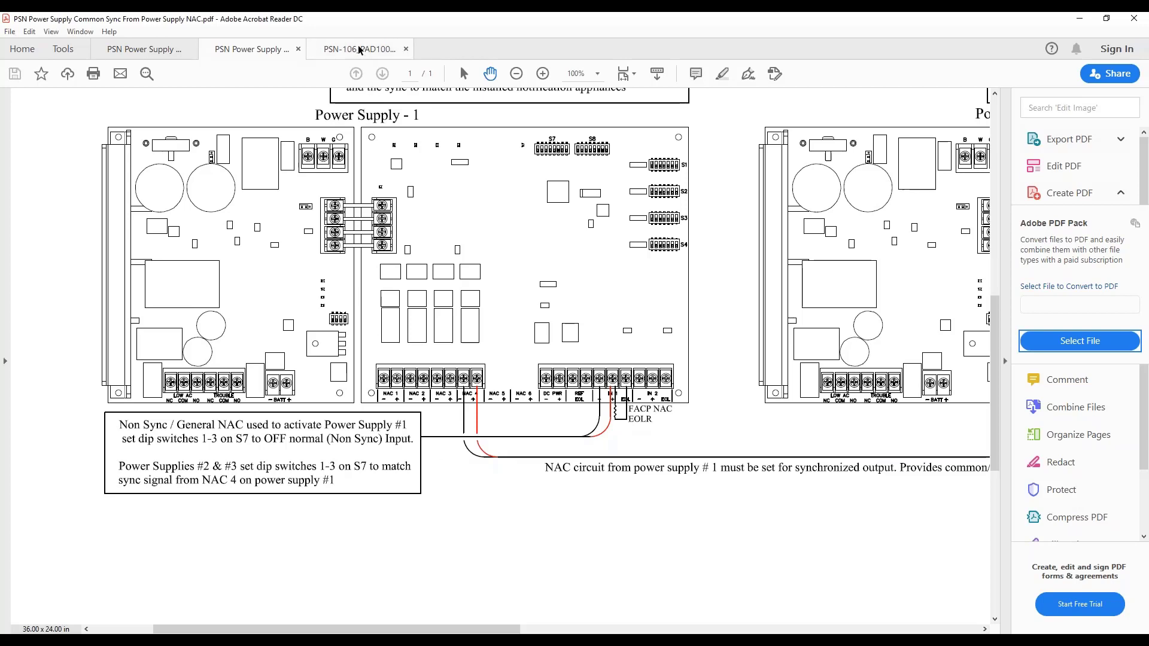
# View the PSN-106 PAD100NAC drawing at 300% on the module's SLC, power and NAC terminals
pyautogui.click(357, 48)
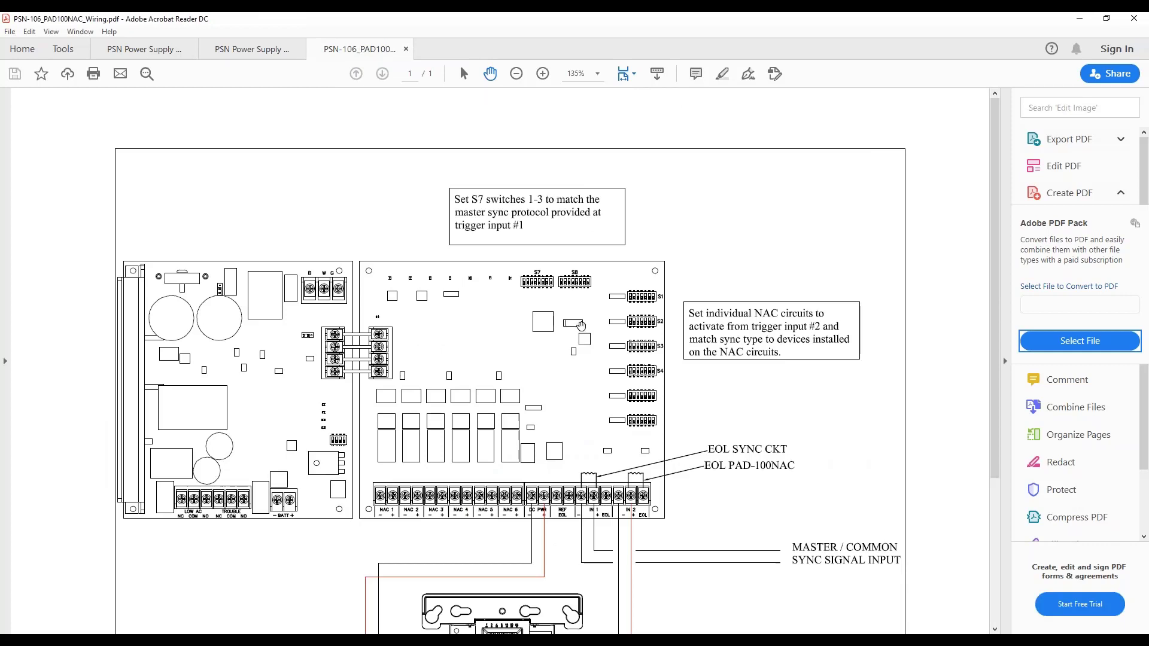
pyautogui.scroll(-3)
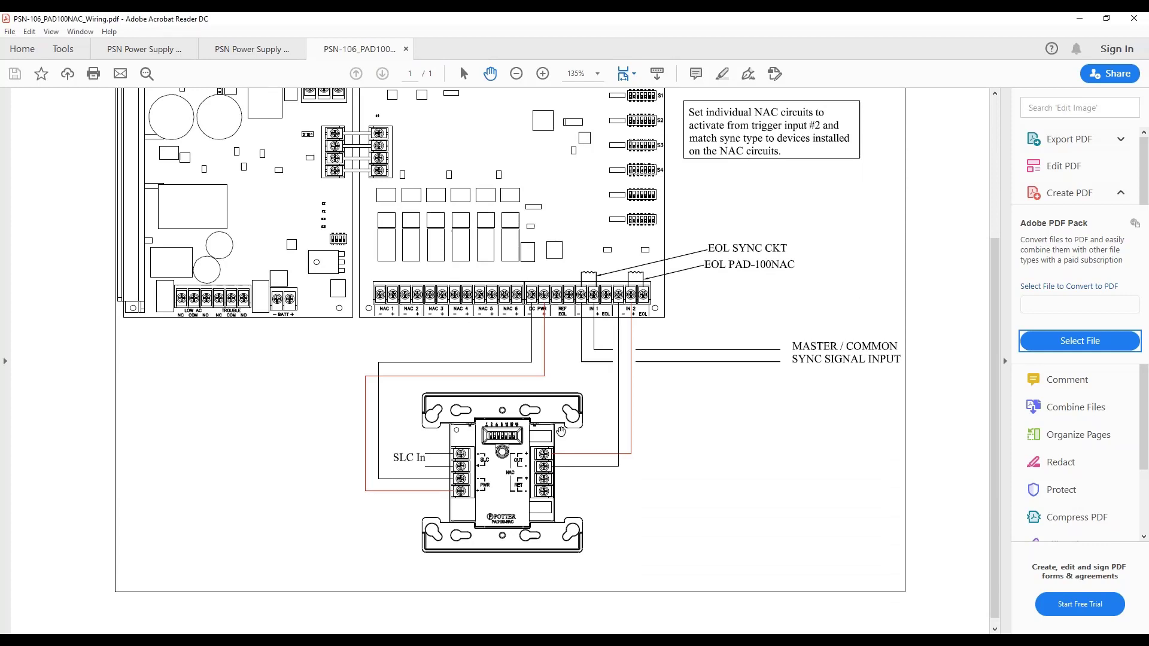
pyautogui.moveTo(711, 428)
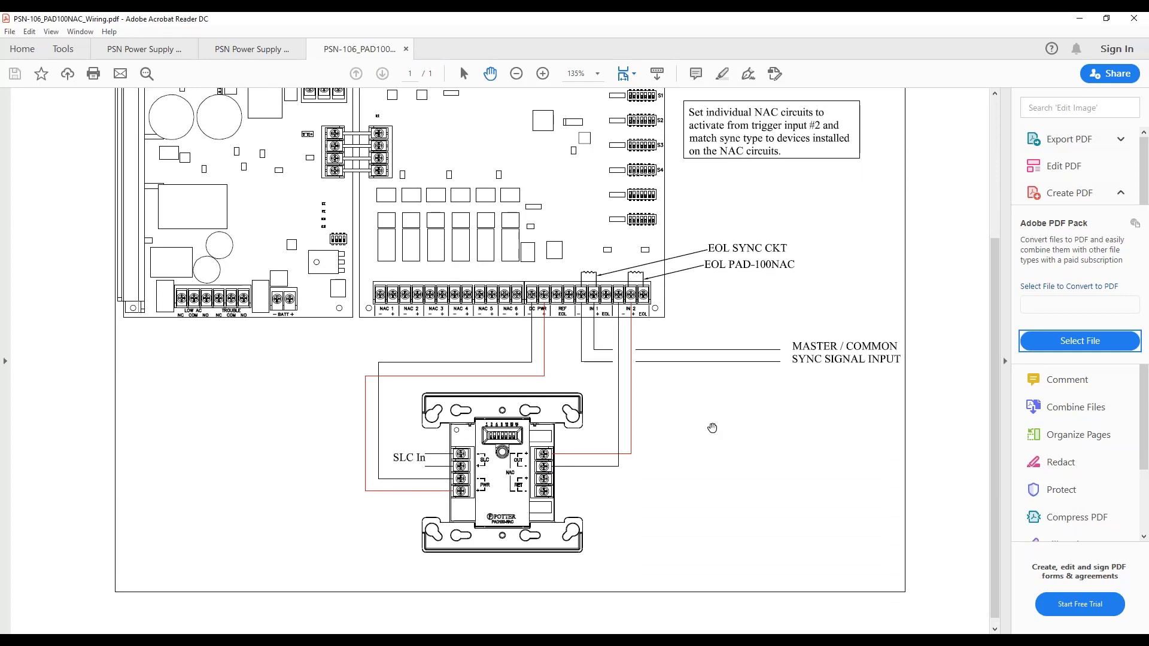
pyautogui.moveTo(608, 428)
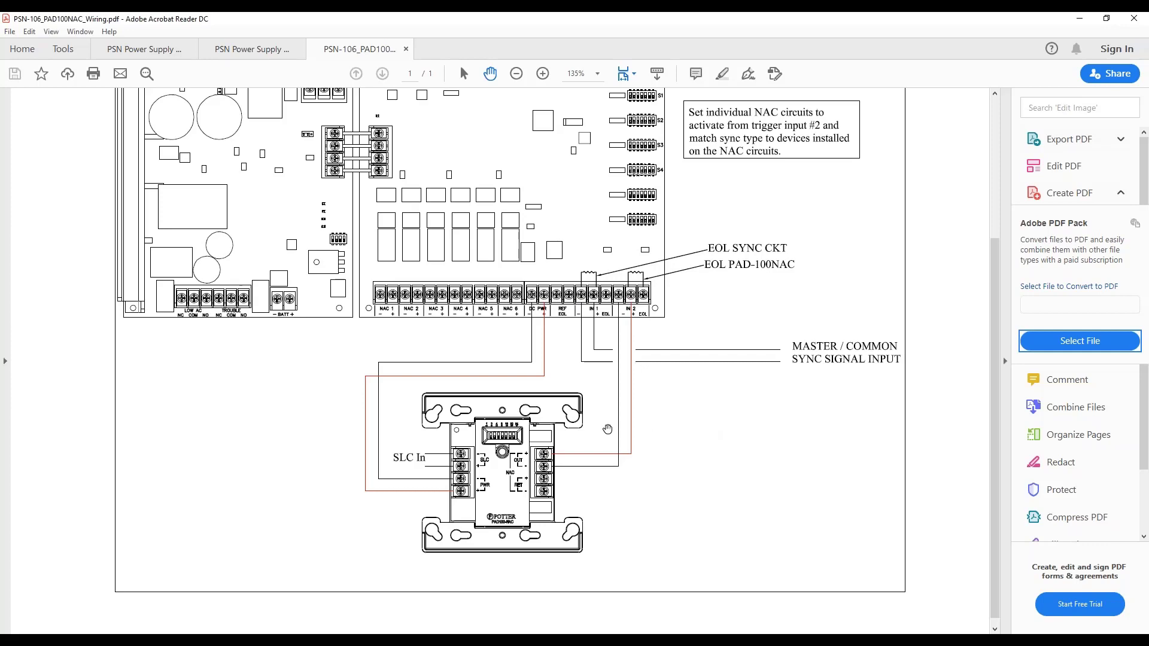
pyautogui.click(541, 73)
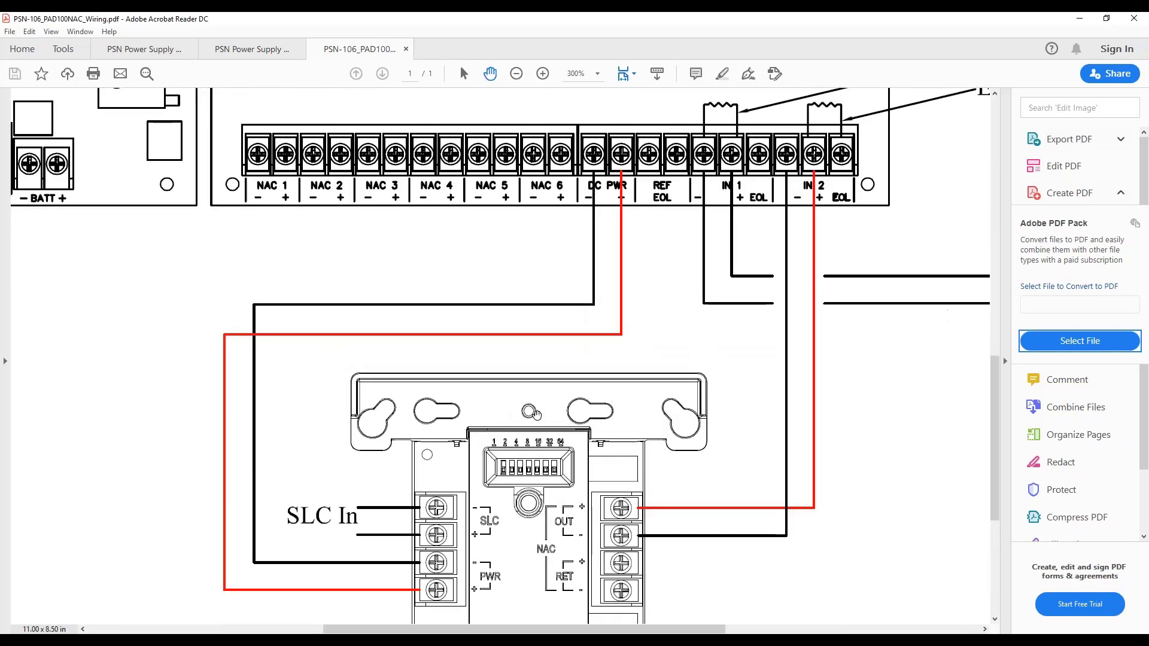
pyautogui.moveTo(489, 338)
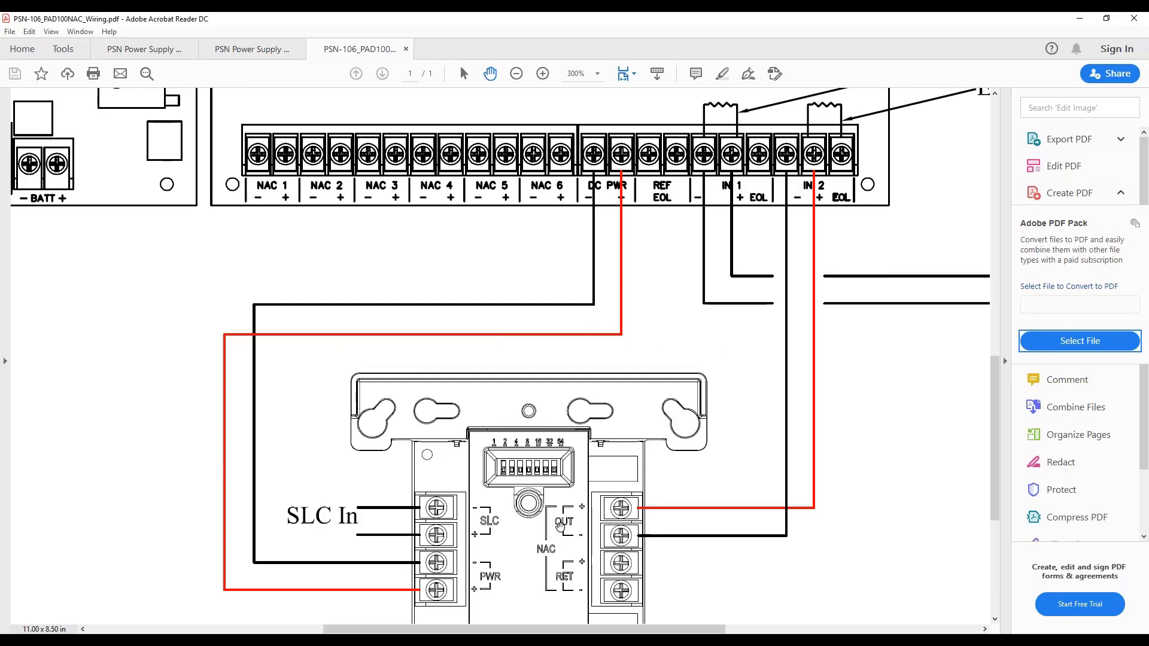
pyautogui.moveTo(650, 384)
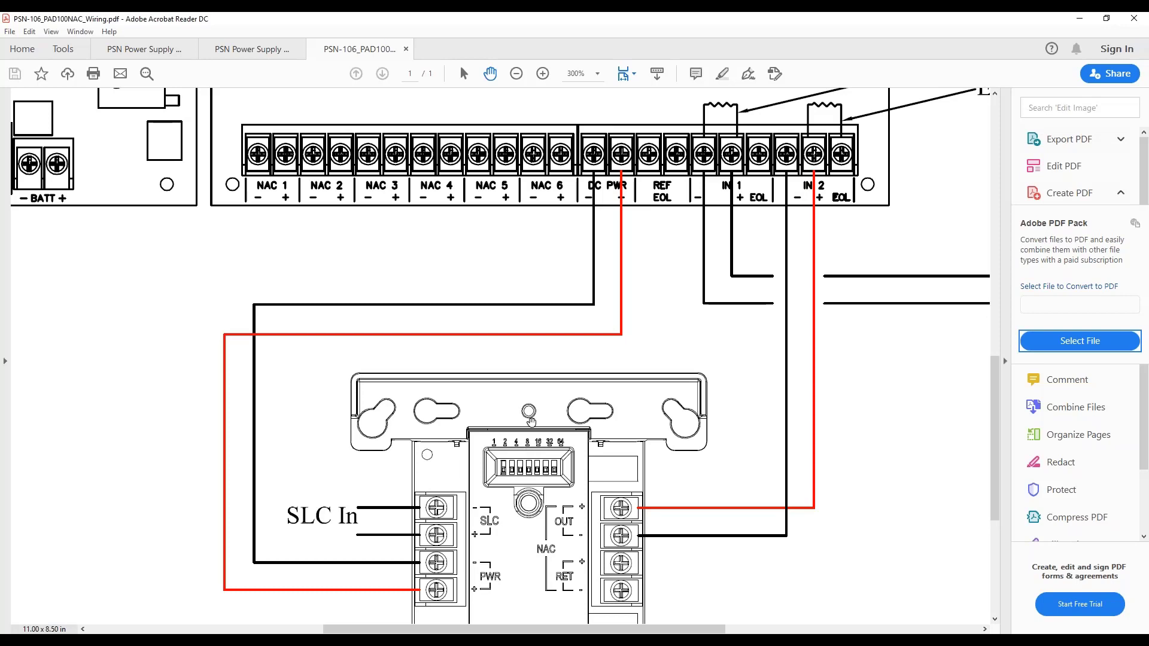
pyautogui.click(514, 73)
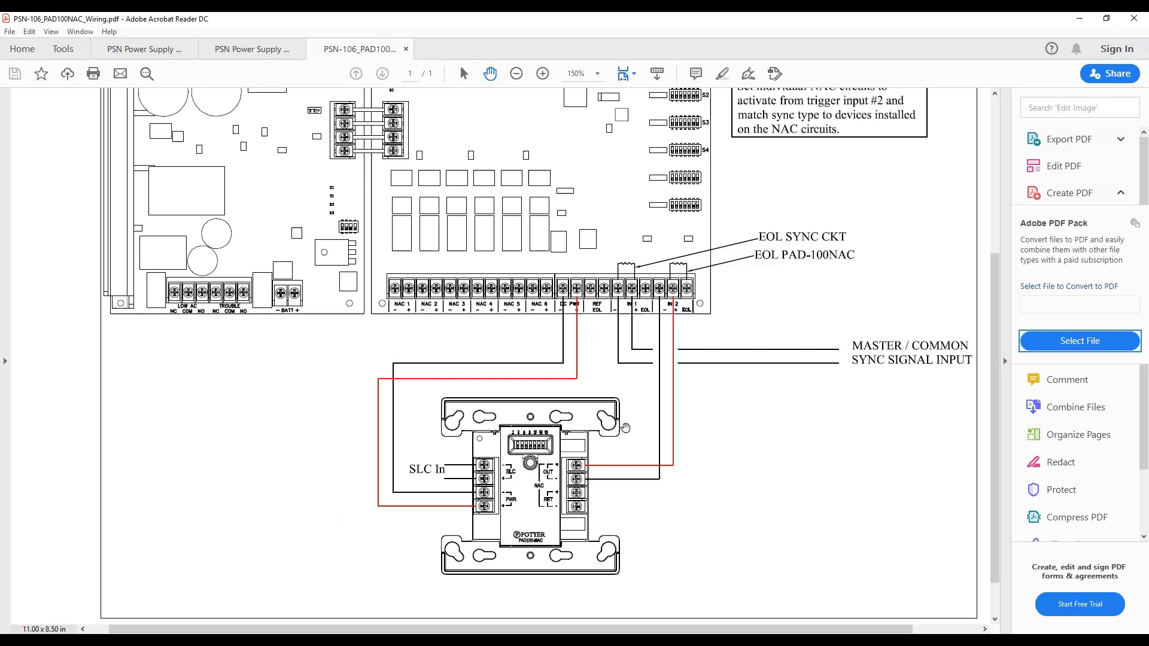
pyautogui.moveTo(774, 395)
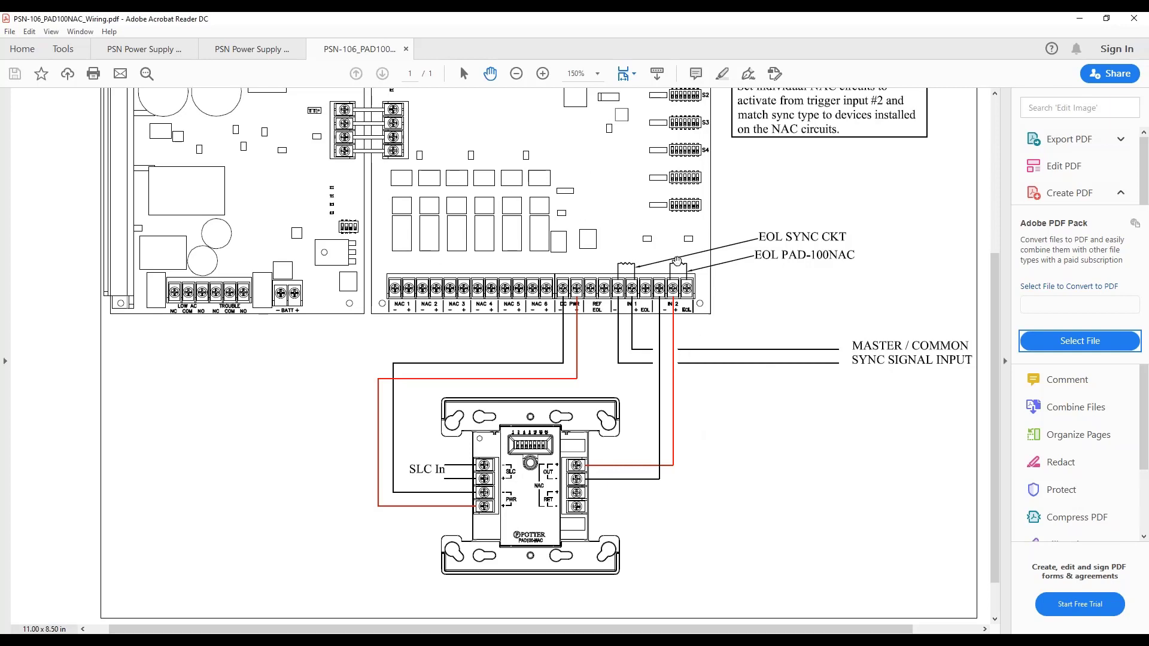
pyautogui.moveTo(621, 444)
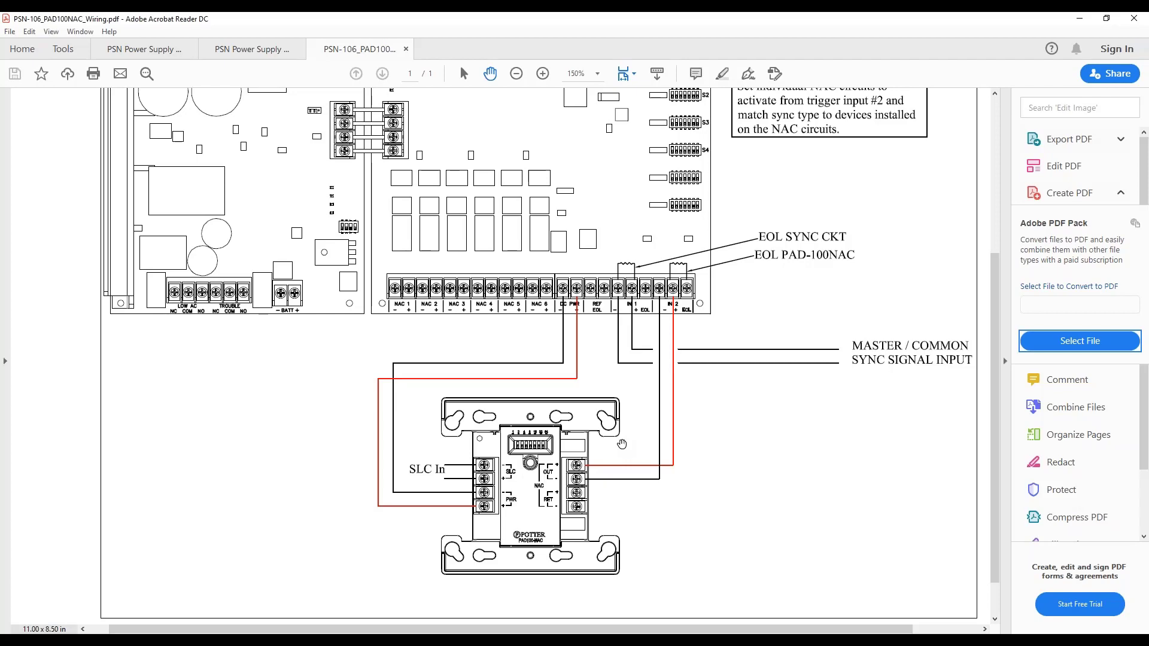
pyautogui.click(515, 73)
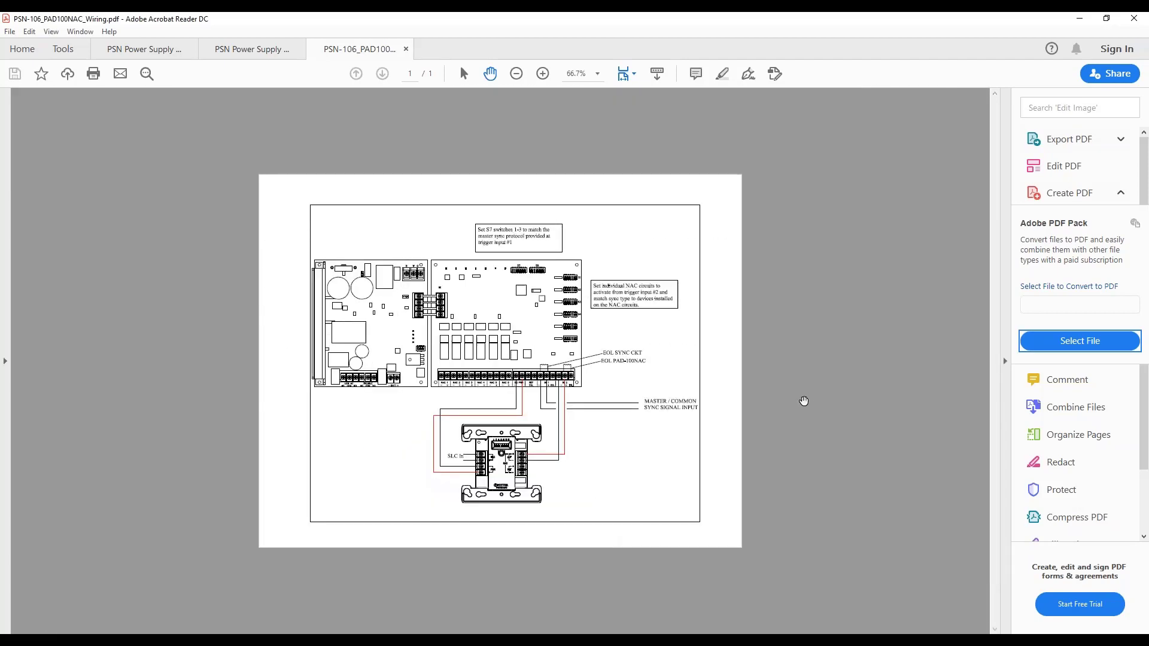
pyautogui.click(542, 73)
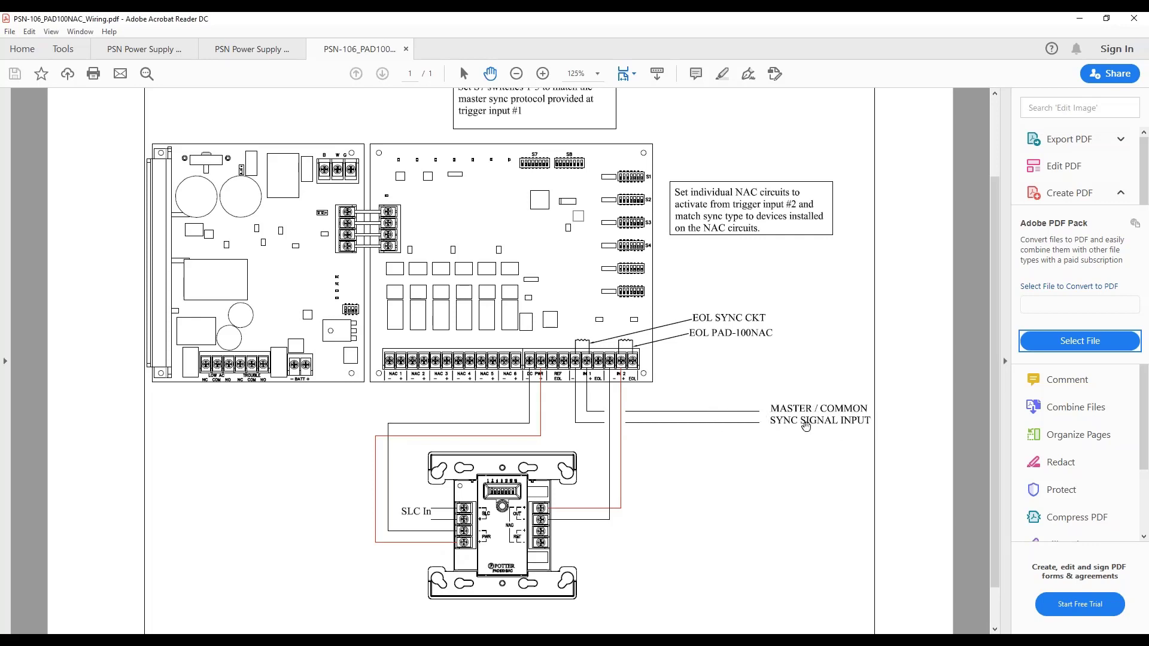
pyautogui.moveTo(771, 440)
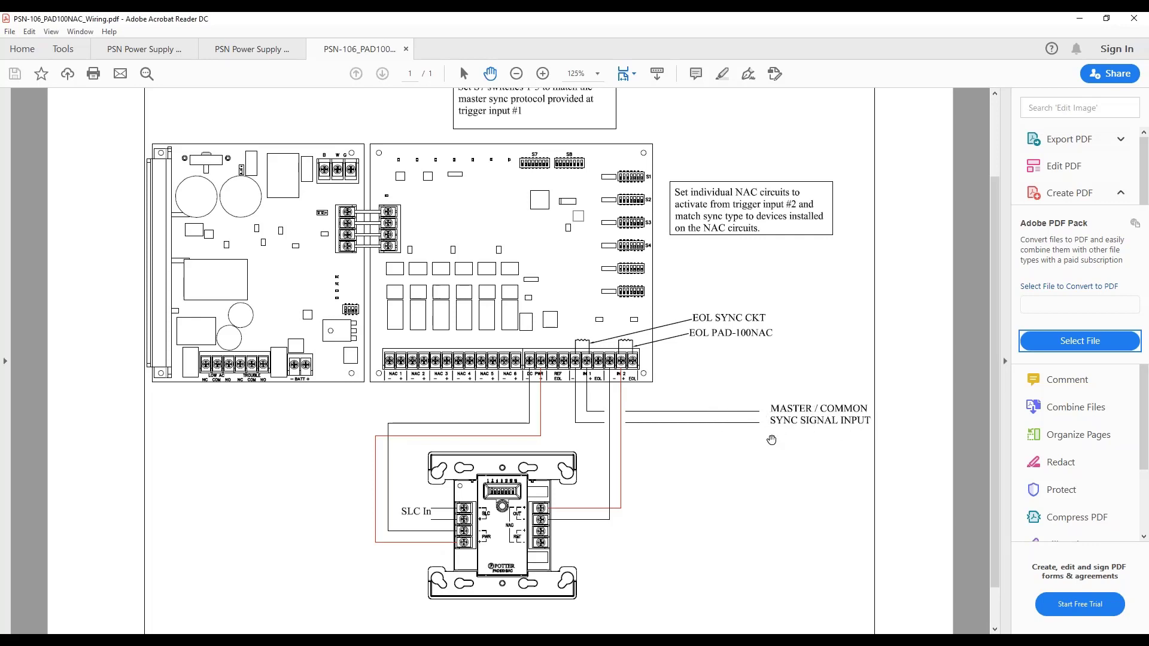
pyautogui.moveTo(957, 419)
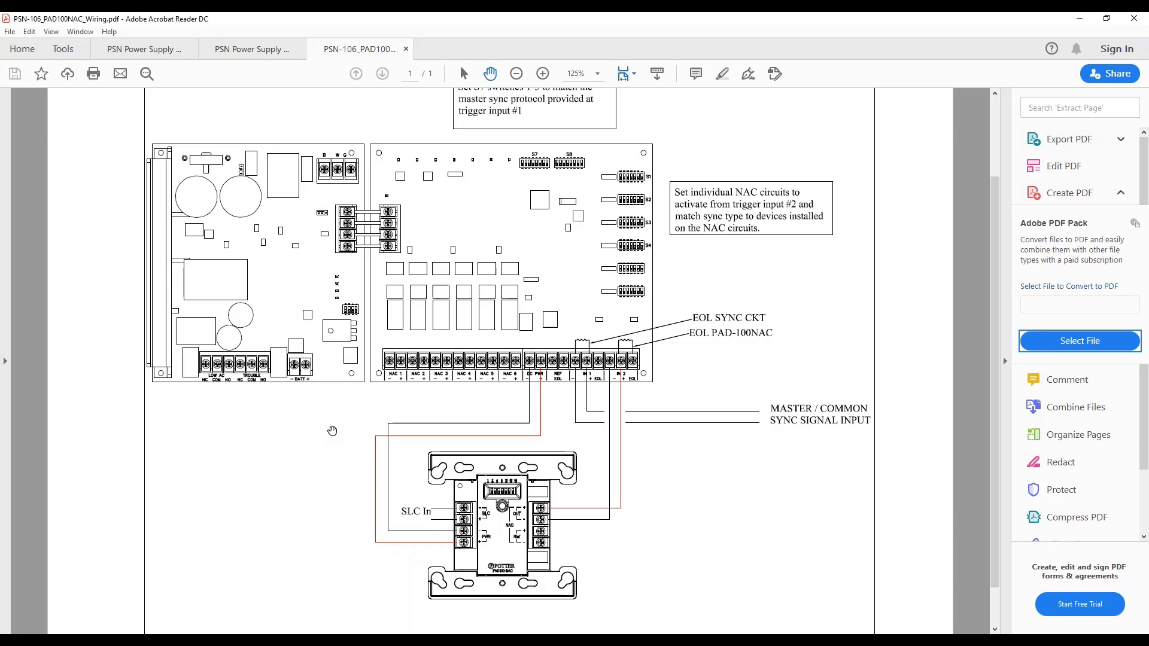
pyautogui.moveTo(639, 361)
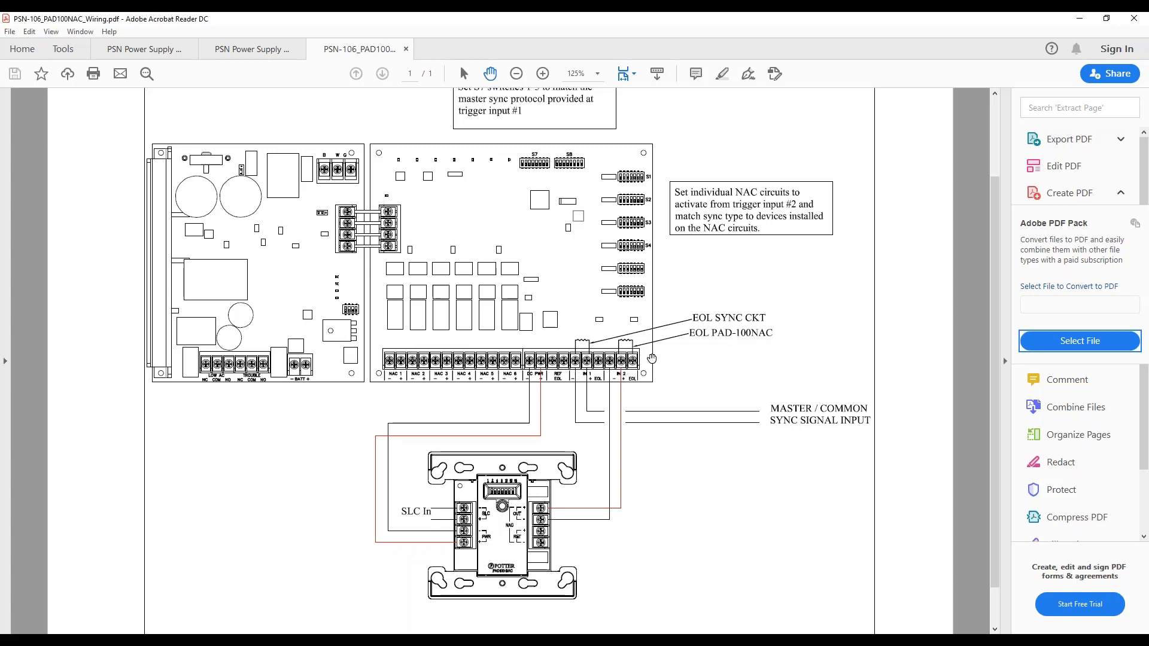
pyautogui.moveTo(611, 375)
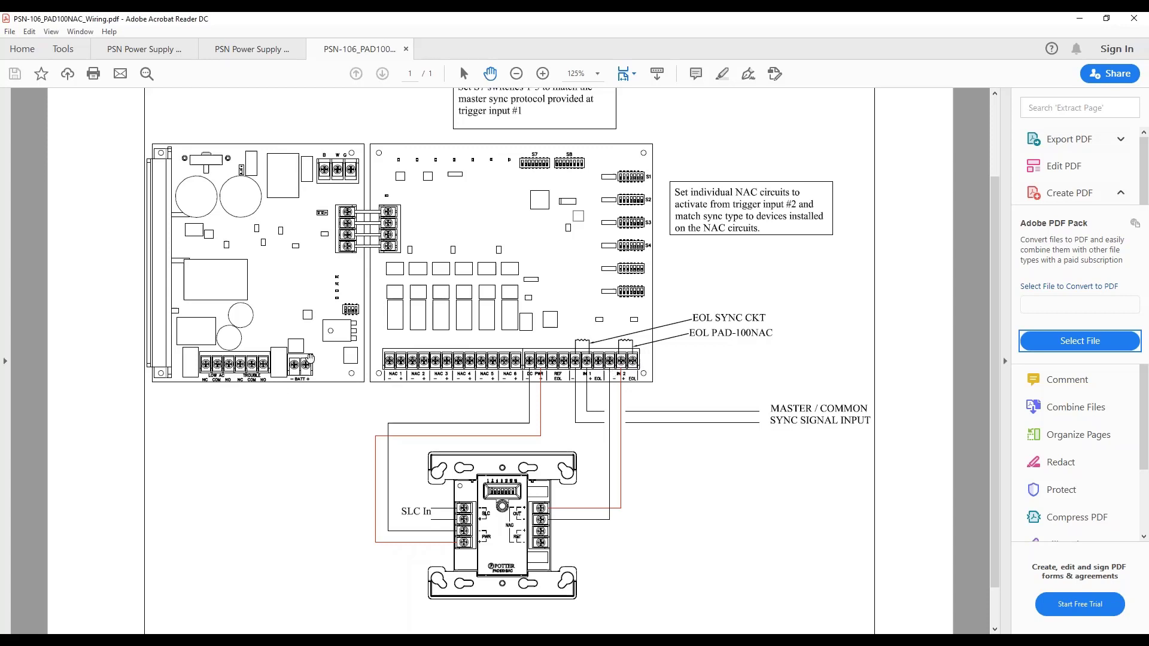
pyautogui.moveTo(324, 230)
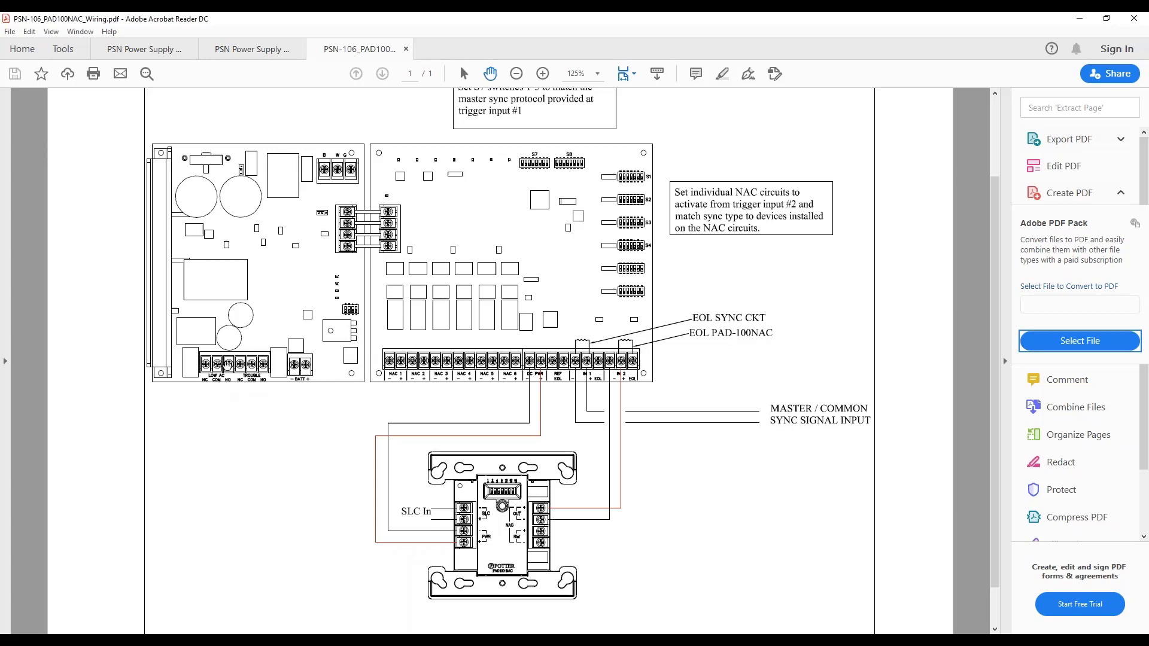
pyautogui.moveTo(211, 394)
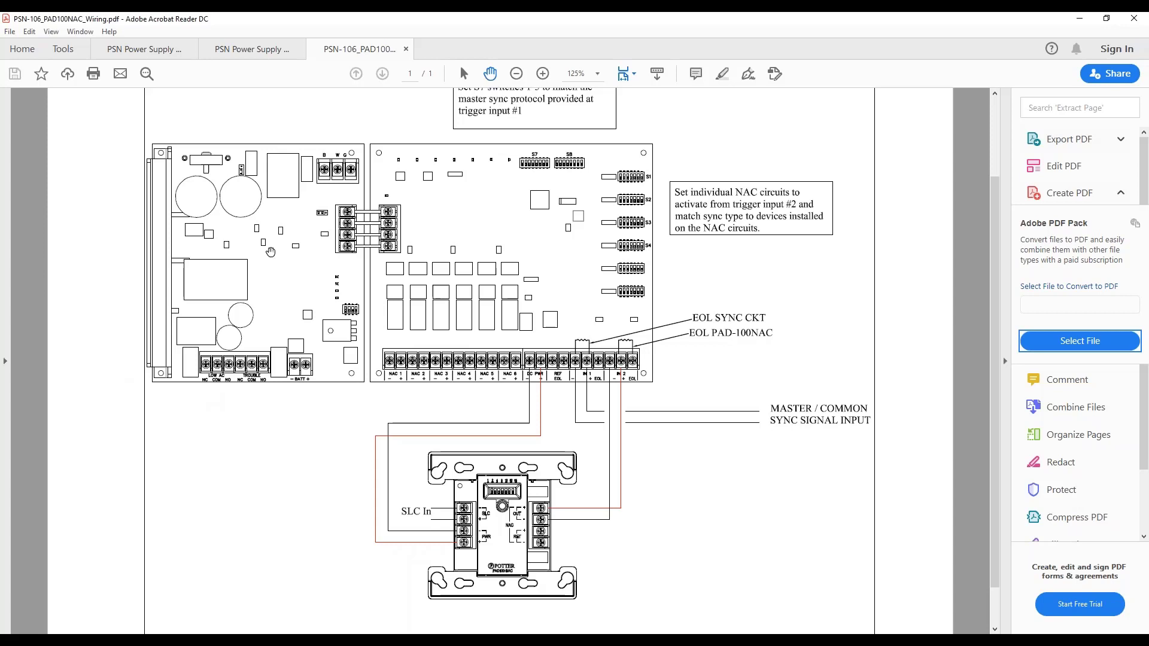
pyautogui.moveTo(353, 279)
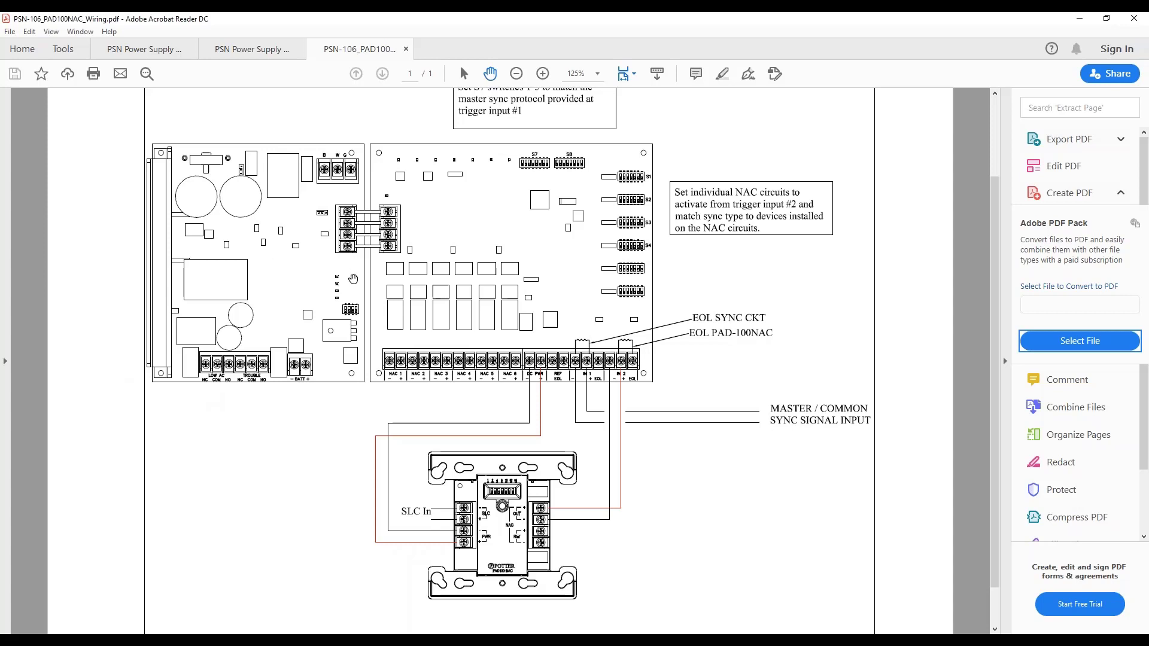
pyautogui.moveTo(629, 430)
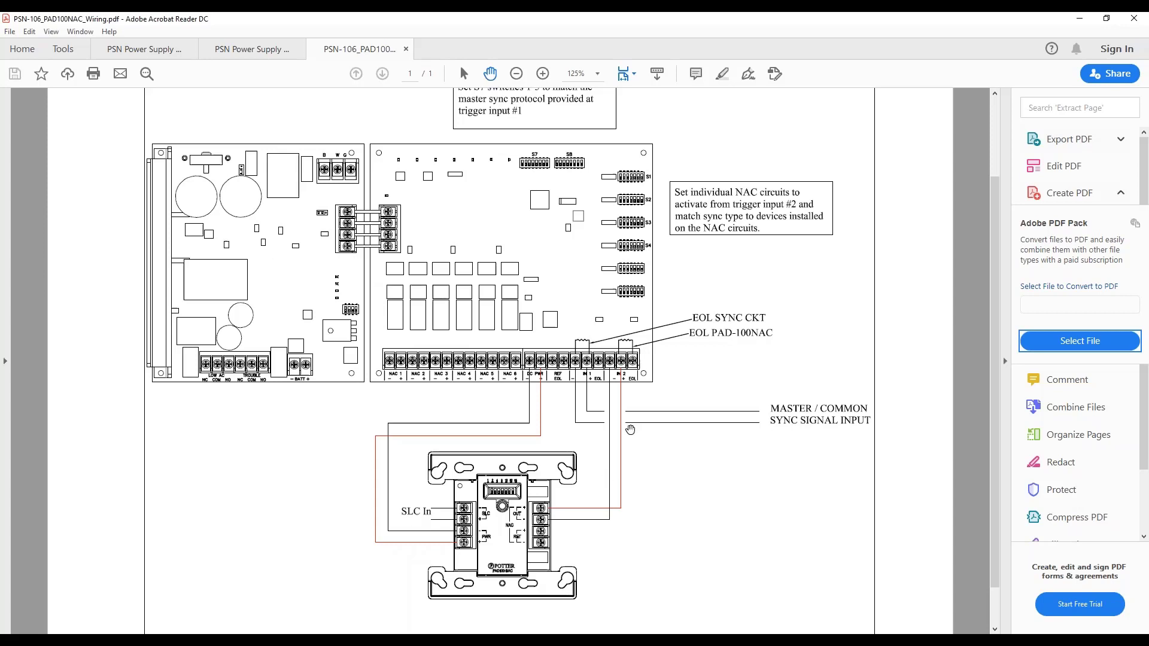
pyautogui.moveTo(540, 485)
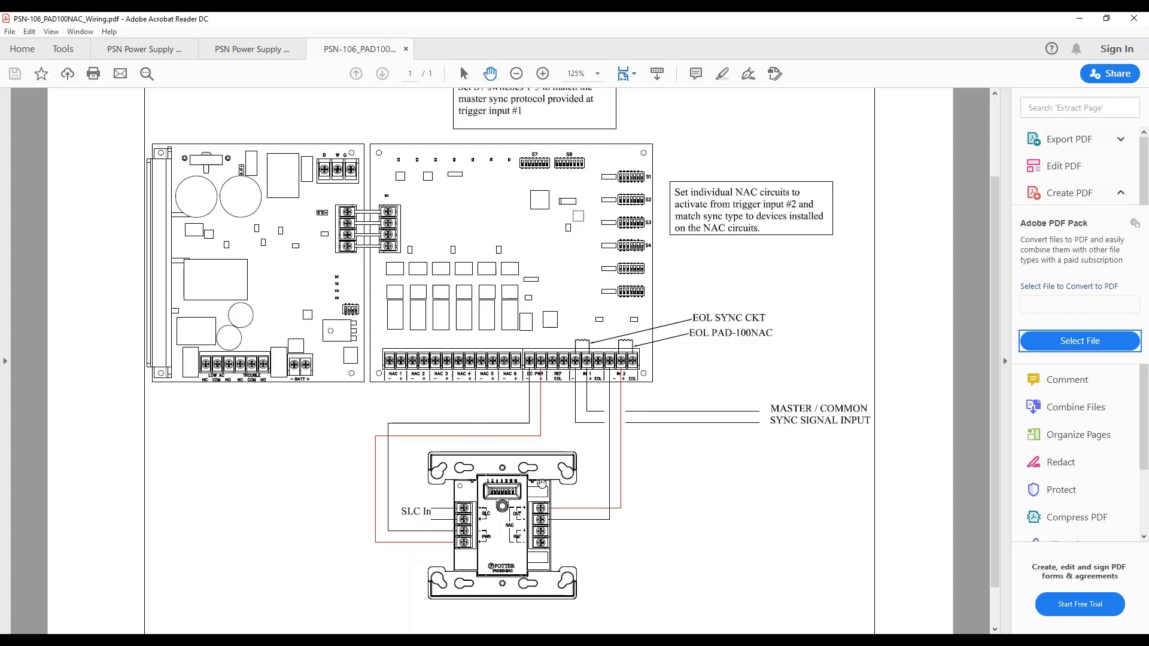
pyautogui.moveTo(463, 456)
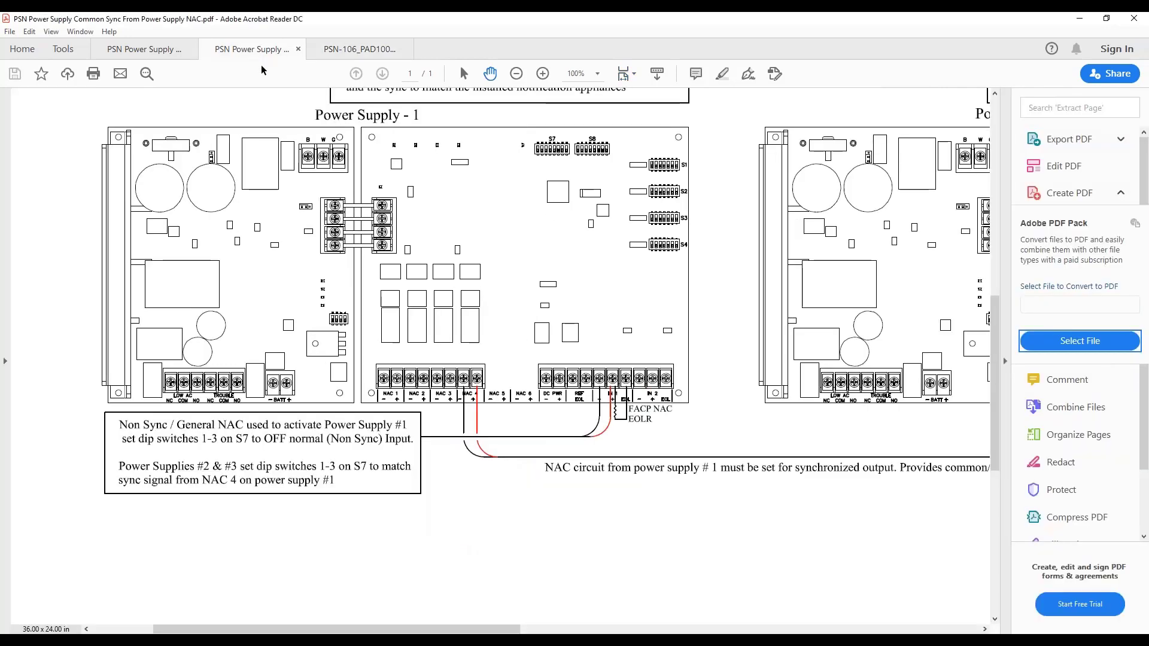
# Zoom out to 75% to show Power Supplies 1 and 2 with their dip-switch notes
pyautogui.click(516, 73)
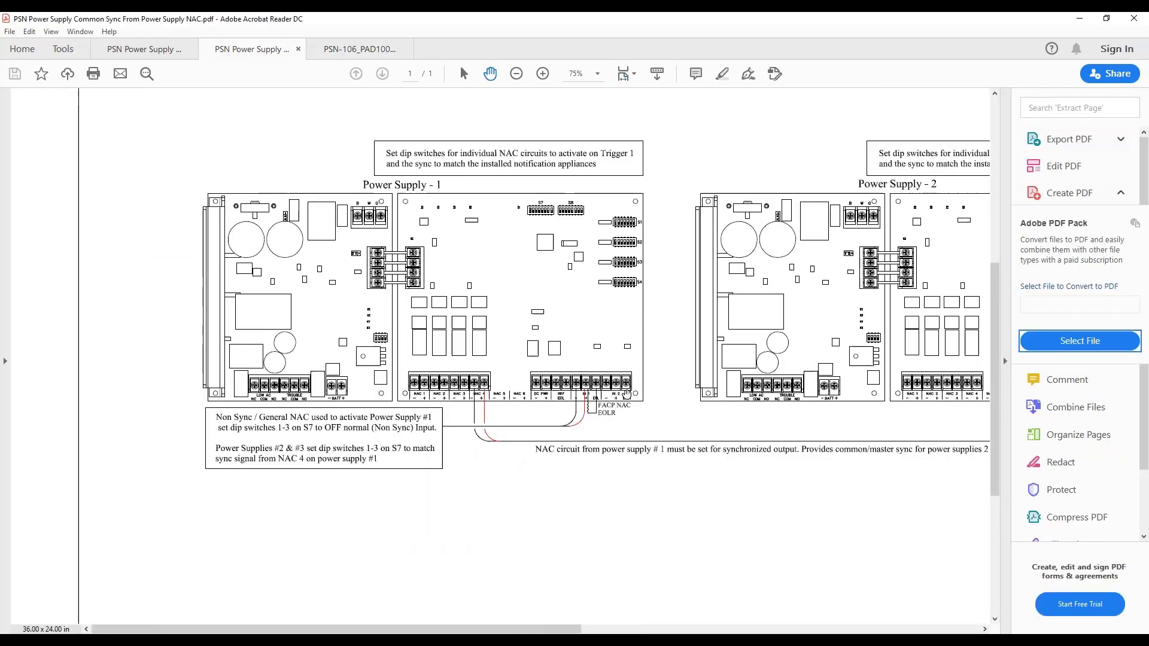
pyautogui.moveTo(702, 345)
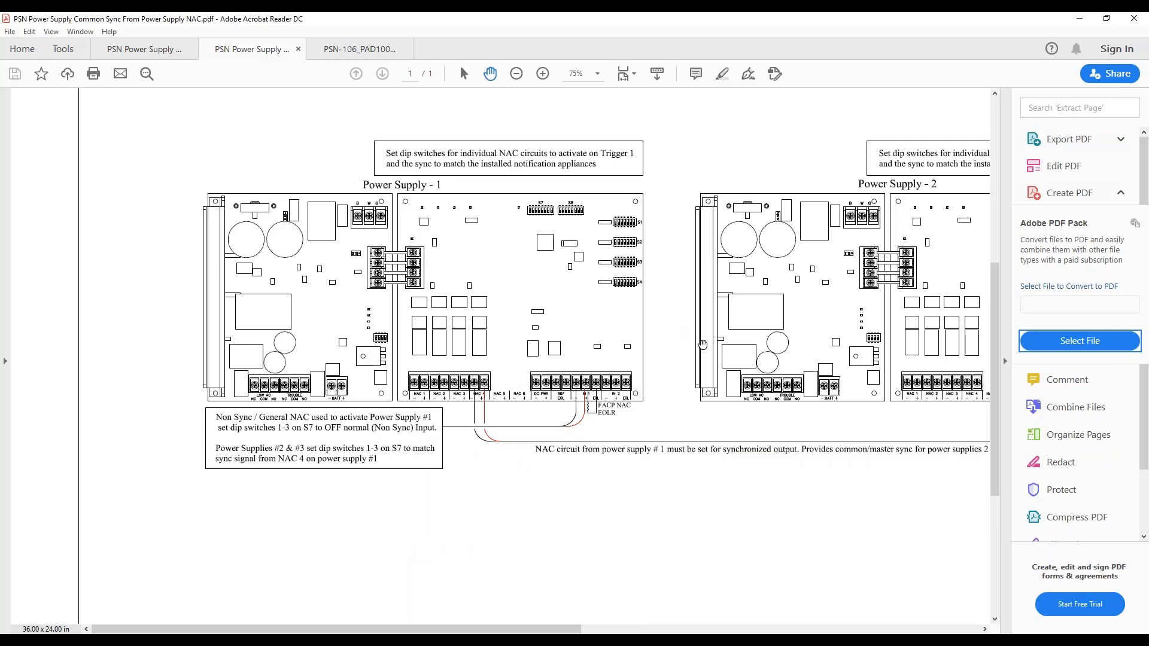
pyautogui.moveTo(516, 320)
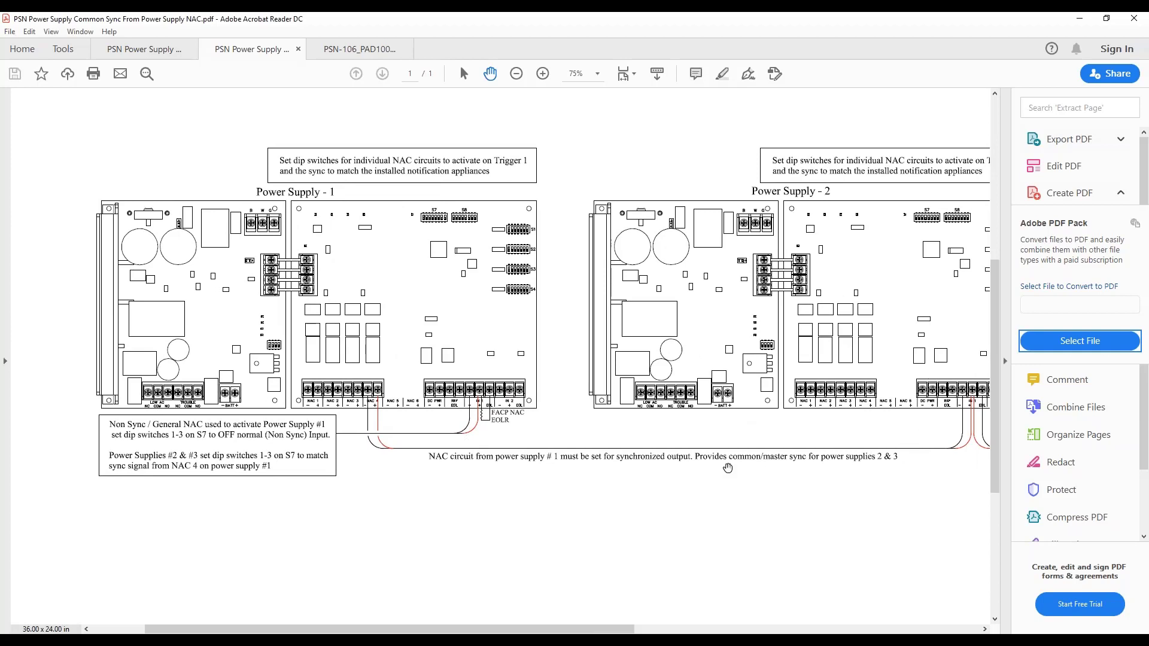
pyautogui.moveTo(607, 447)
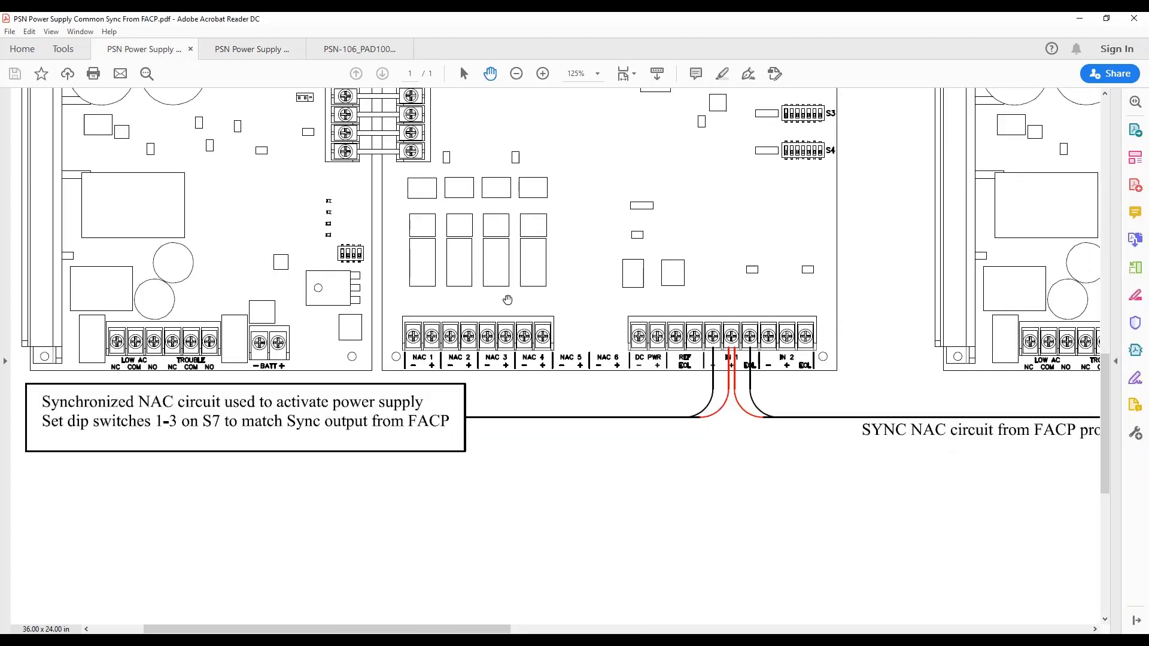
# Zoom out from 125% to 66.7% so the shared FACP SYNC NAC circuit across all supplies is visible
pyautogui.click(516, 73)
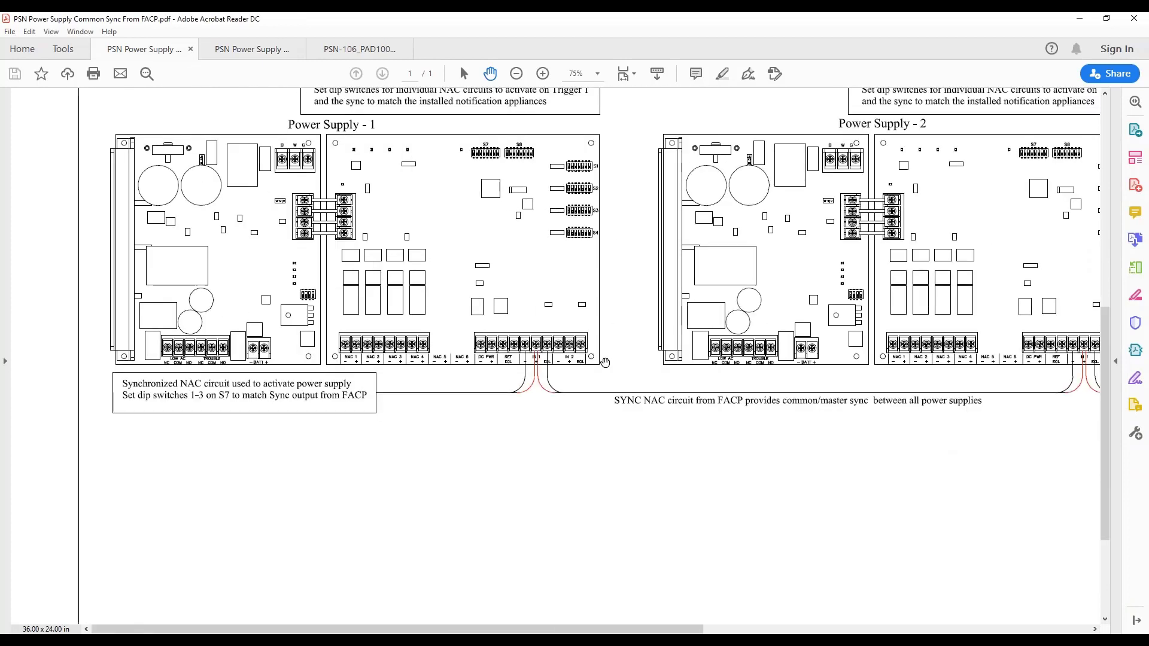
pyautogui.click(515, 73)
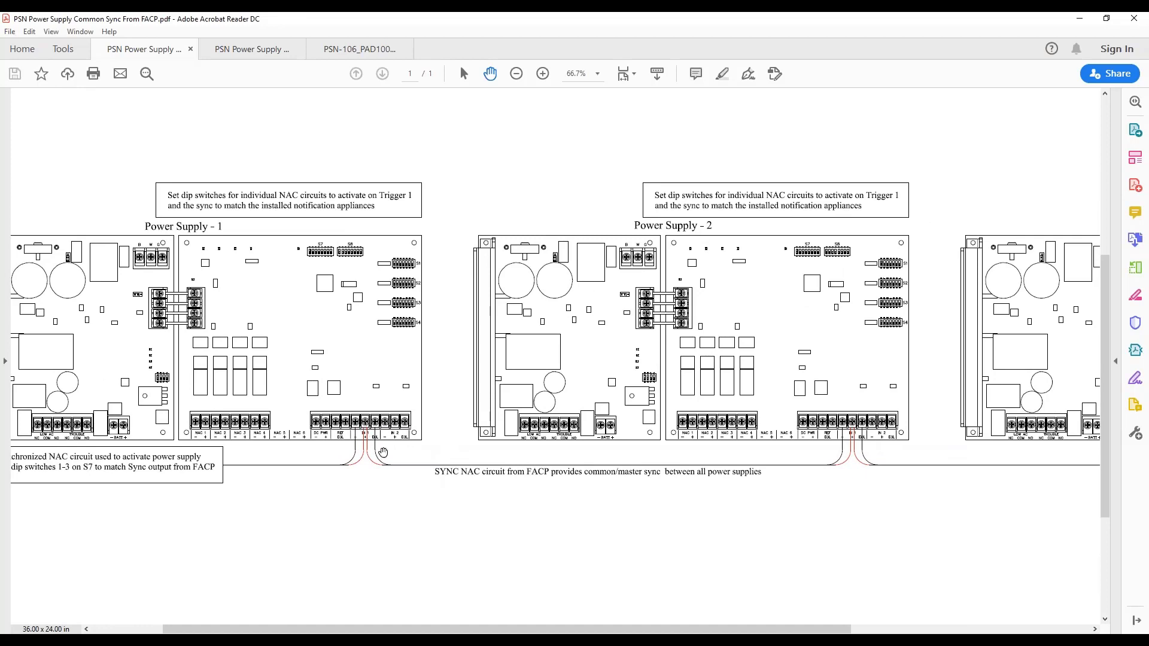
pyautogui.moveTo(889, 473)
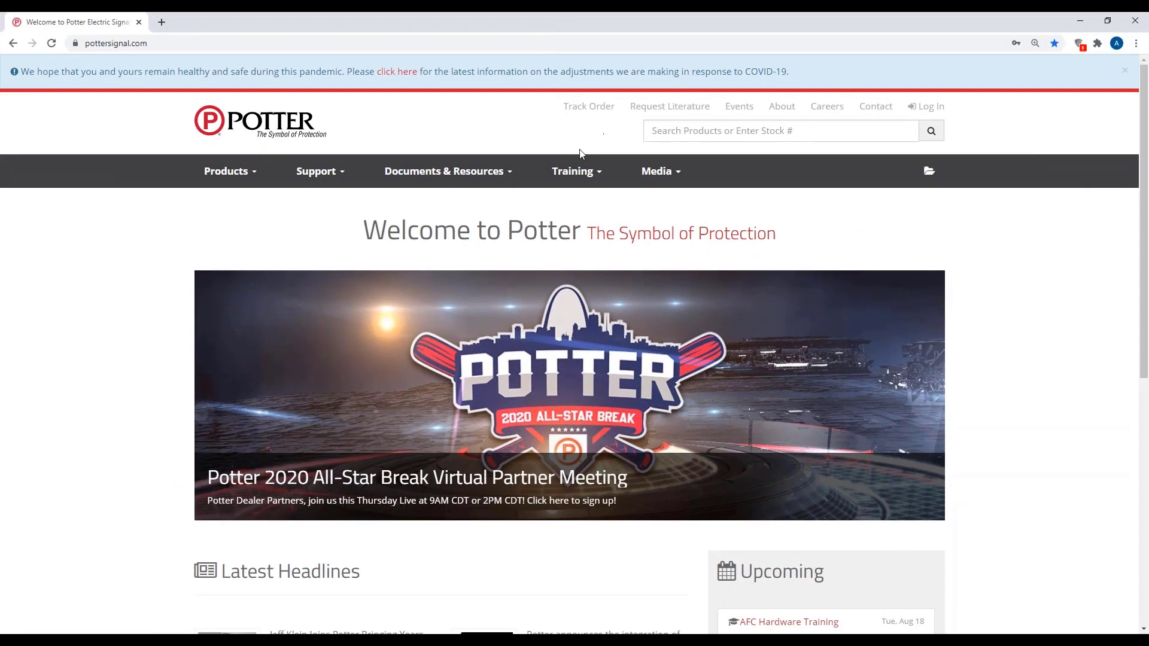
# From pottersignal.com's Training menu, go to Webinars and scroll through the PotterNet and Addressable Fire Panel dates
pyautogui.click(576, 171)
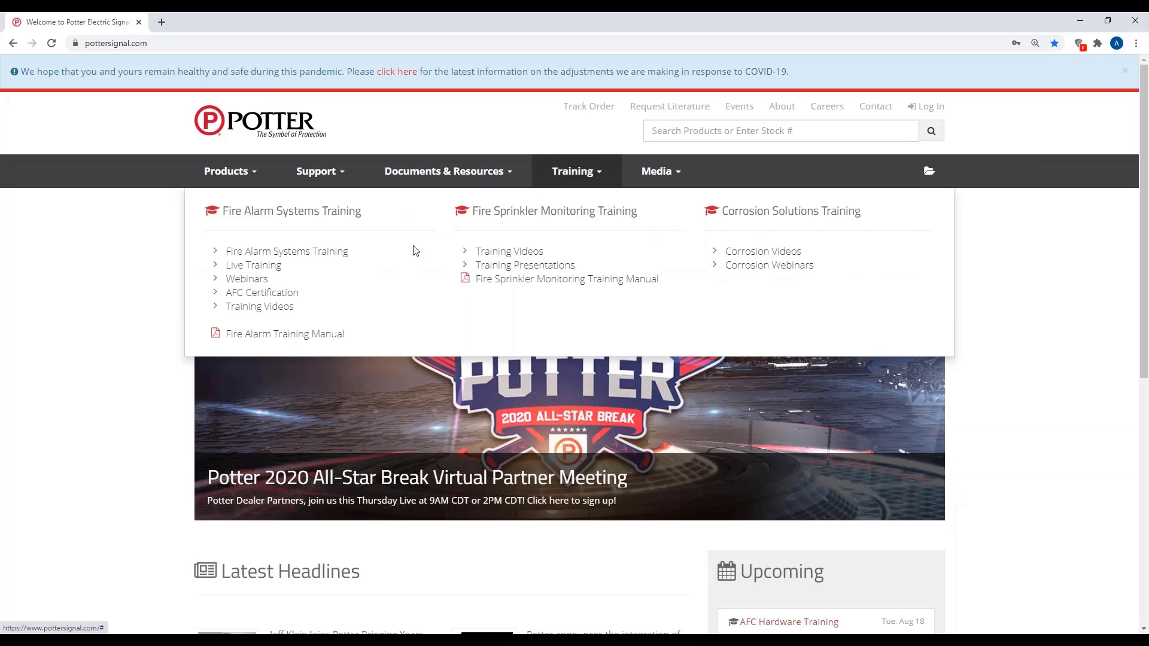
pyautogui.click(246, 279)
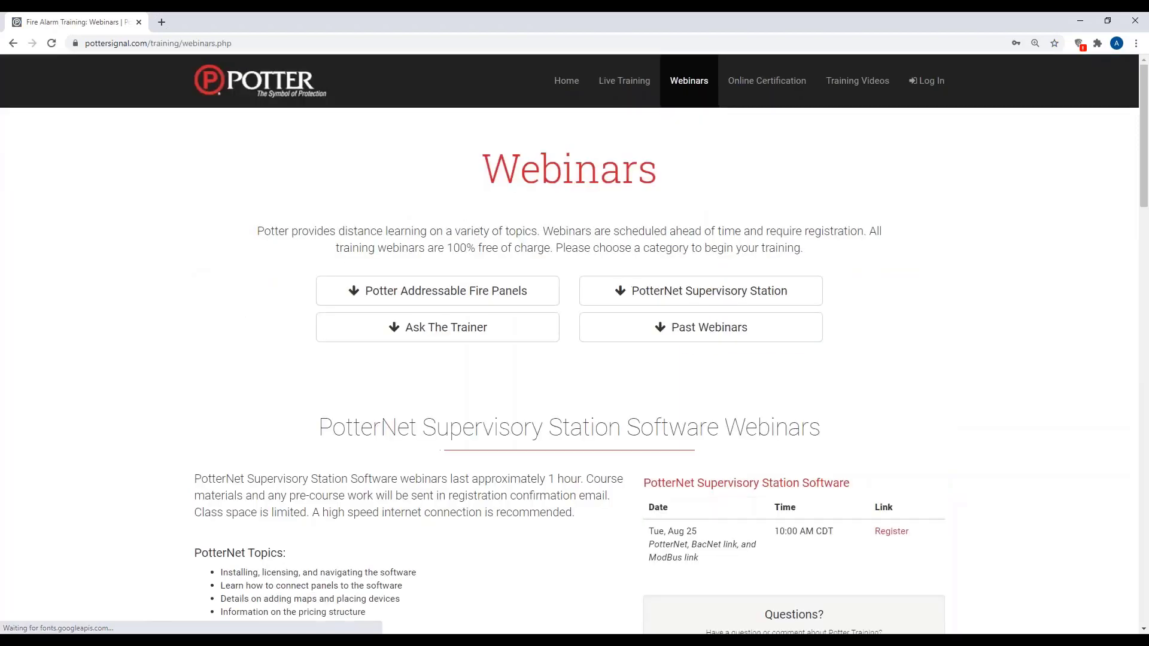
pyautogui.scroll(-3)
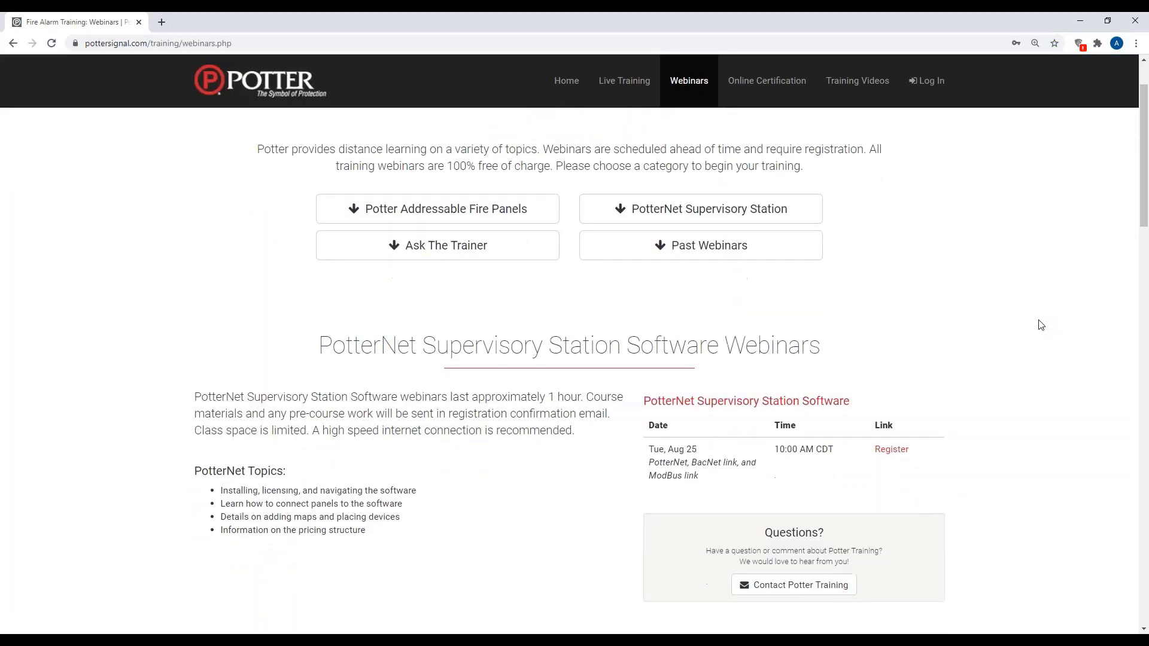
pyautogui.scroll(-3)
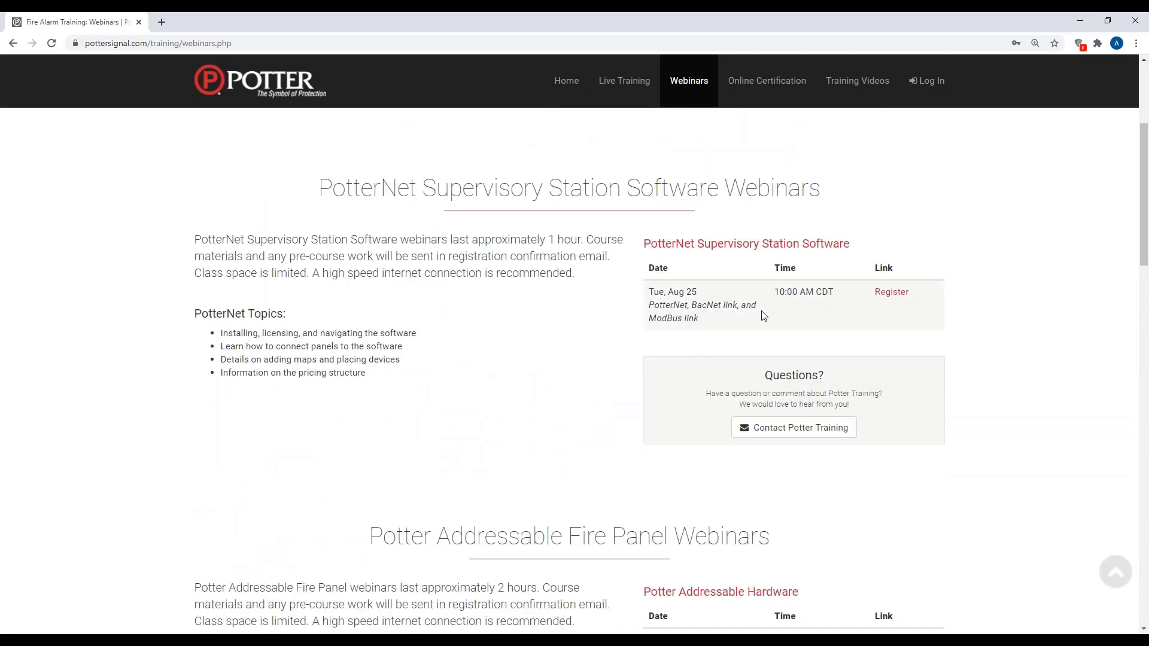
pyautogui.moveTo(893, 324)
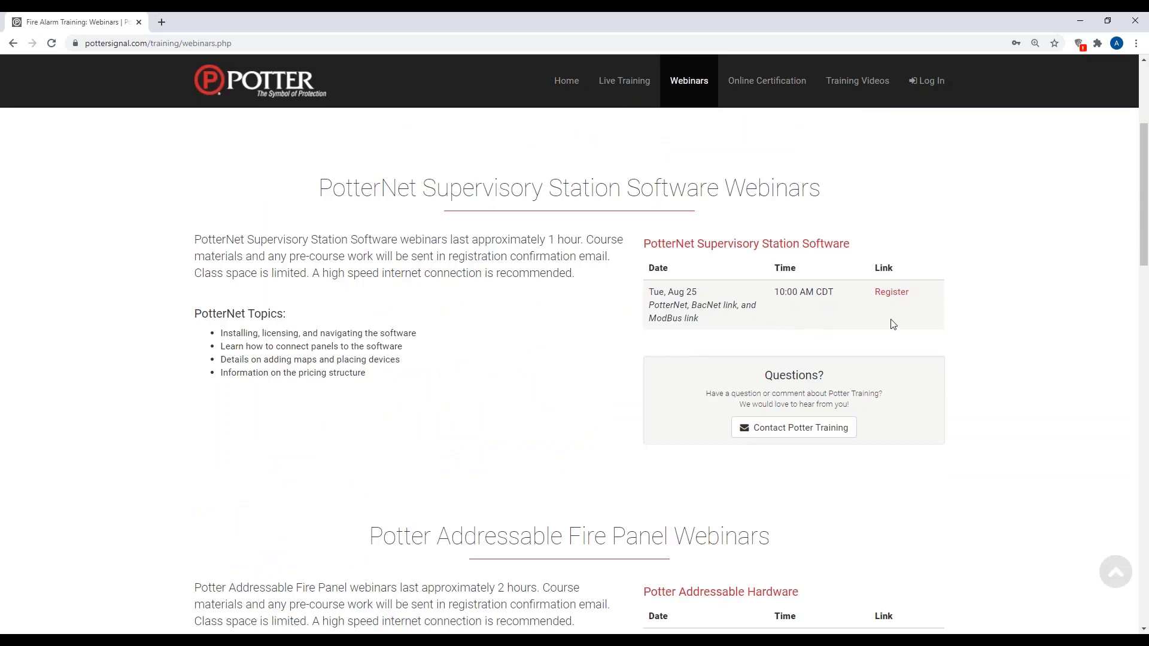
pyautogui.scroll(-3)
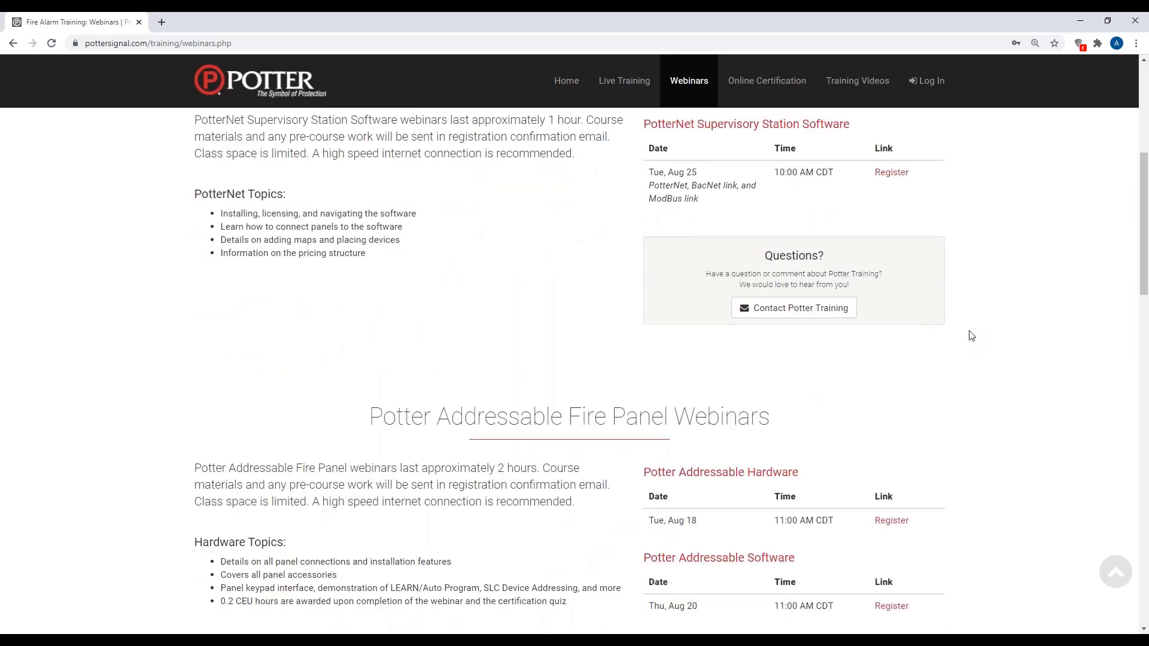
pyautogui.scroll(-3)
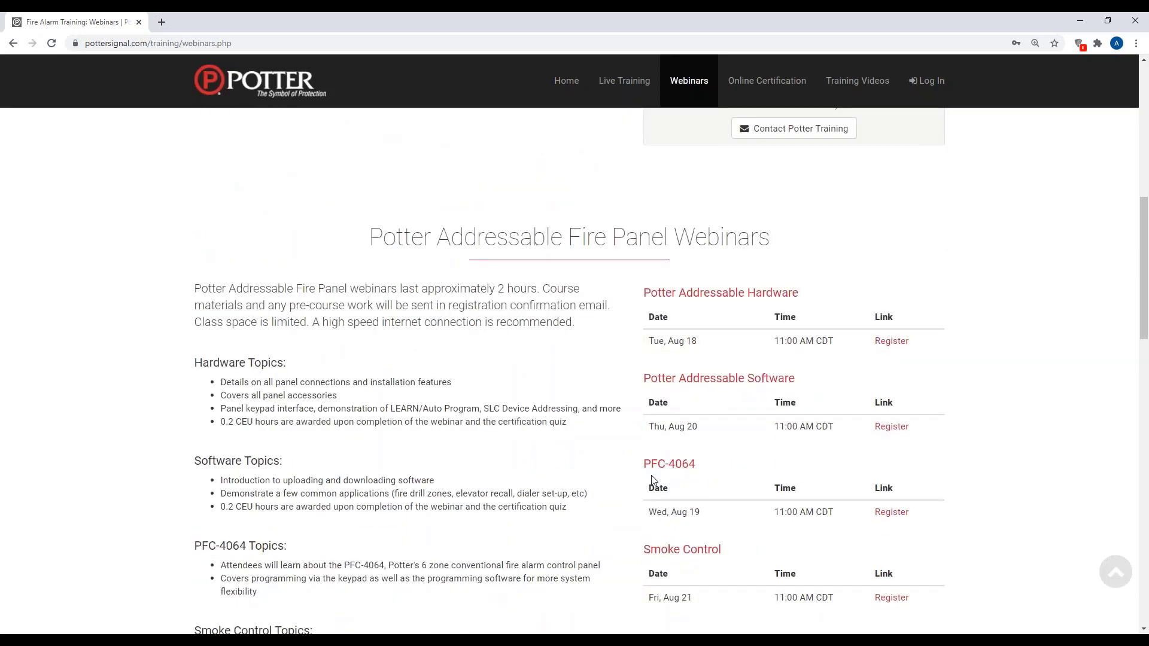
pyautogui.scroll(-3)
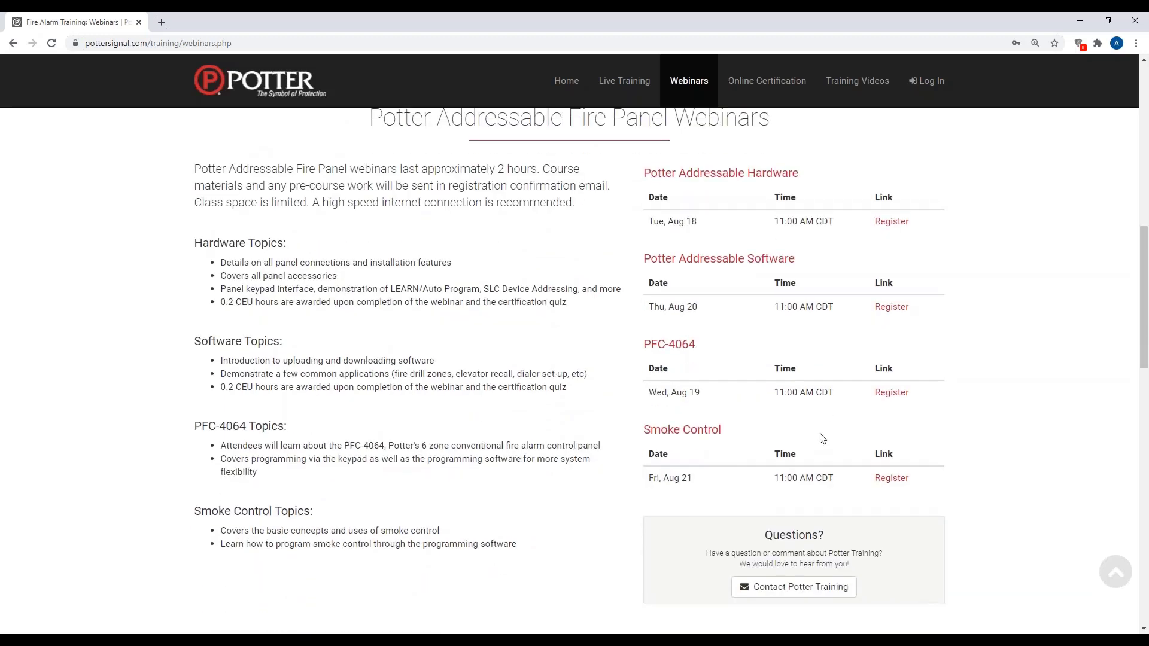
pyautogui.moveTo(998, 454)
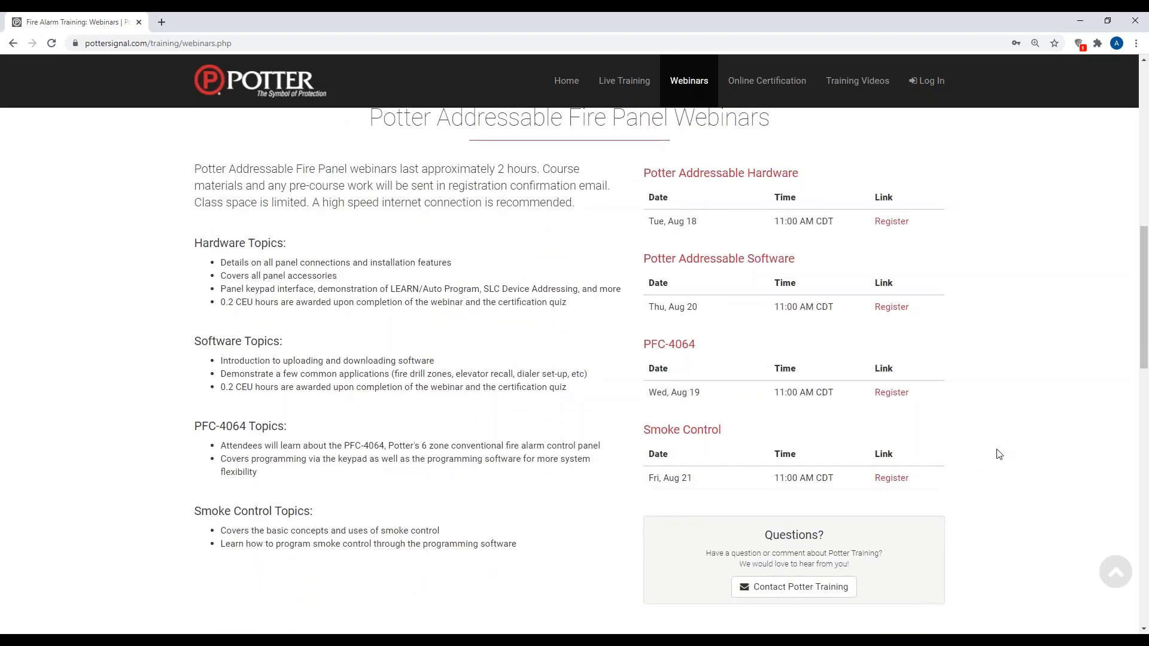